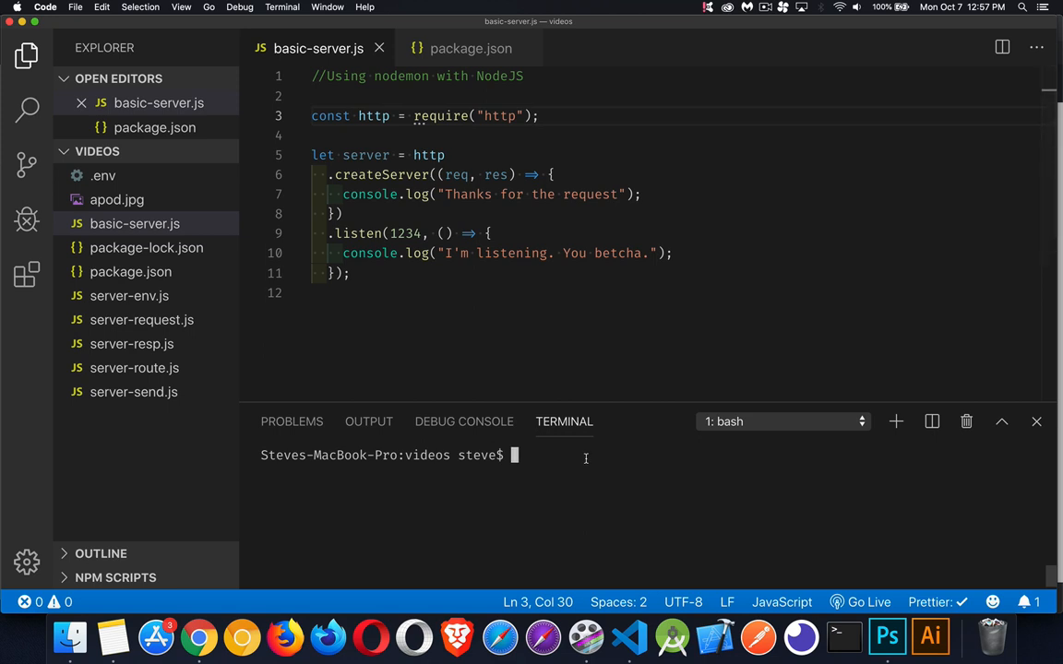
- Start the server with node basic-server in the terminal
type("node")
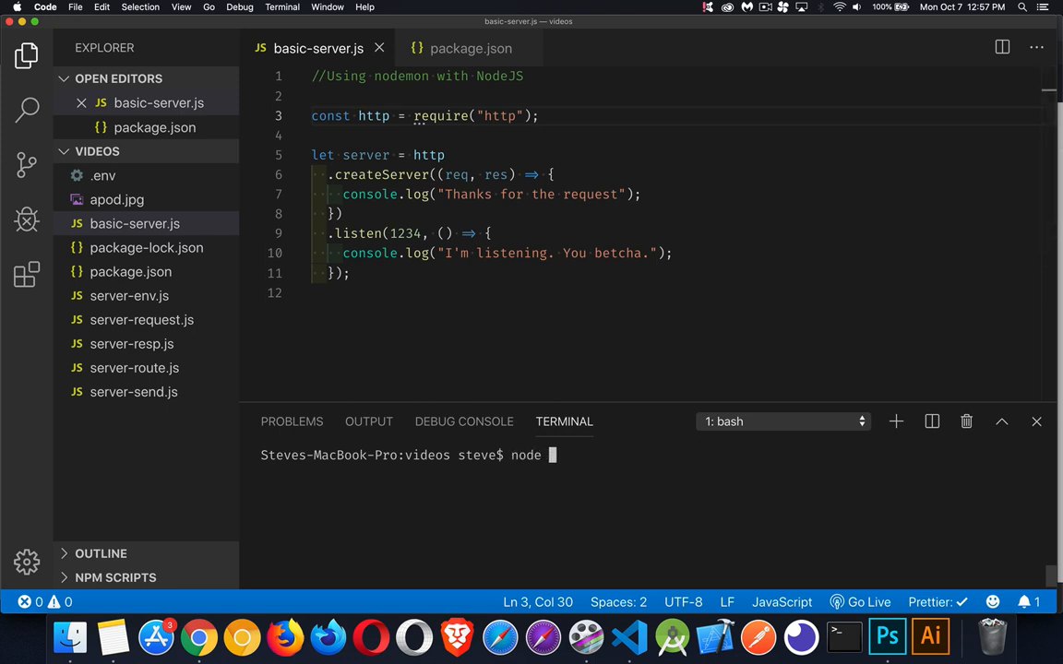
type("basic-ser")
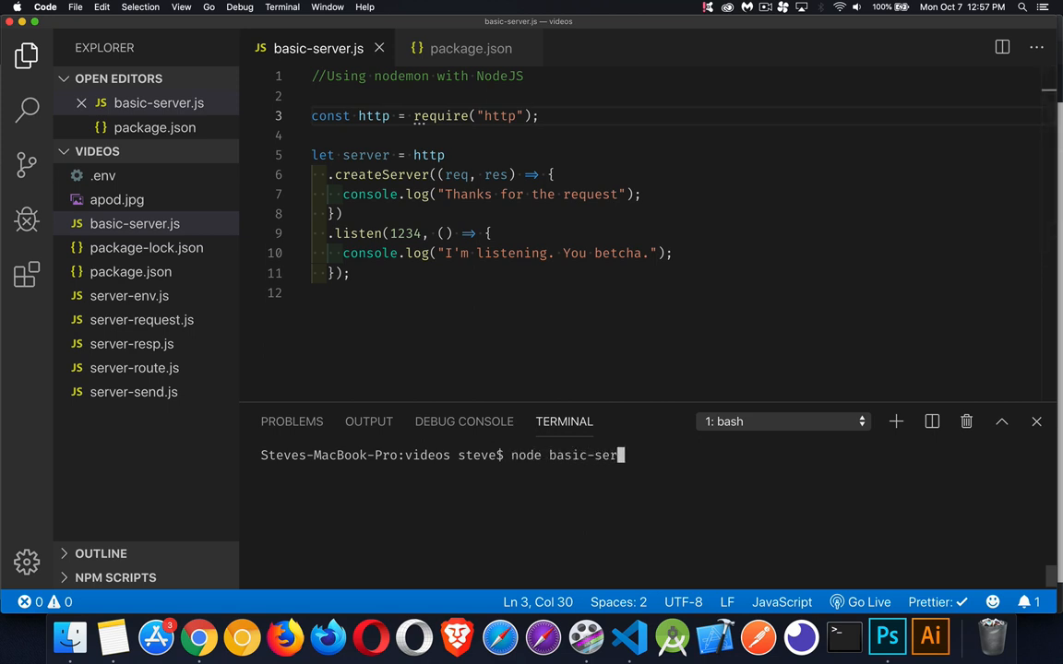
key("Enter")
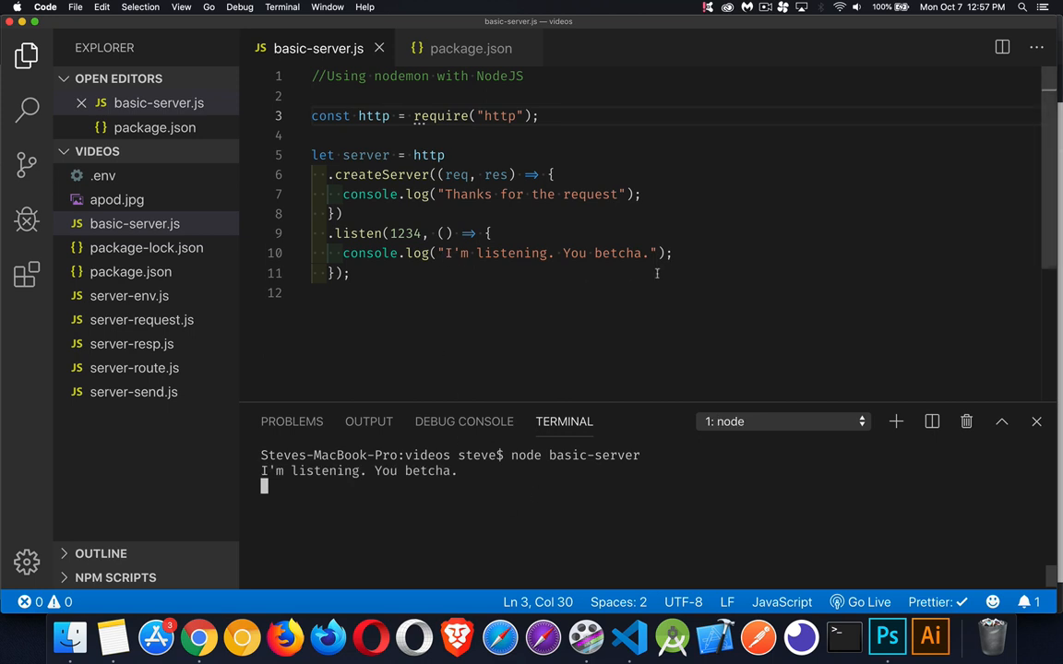
- Append "Ya." to the listening message, save, and stop the running server with Ctrl+C
left_click(642, 253)
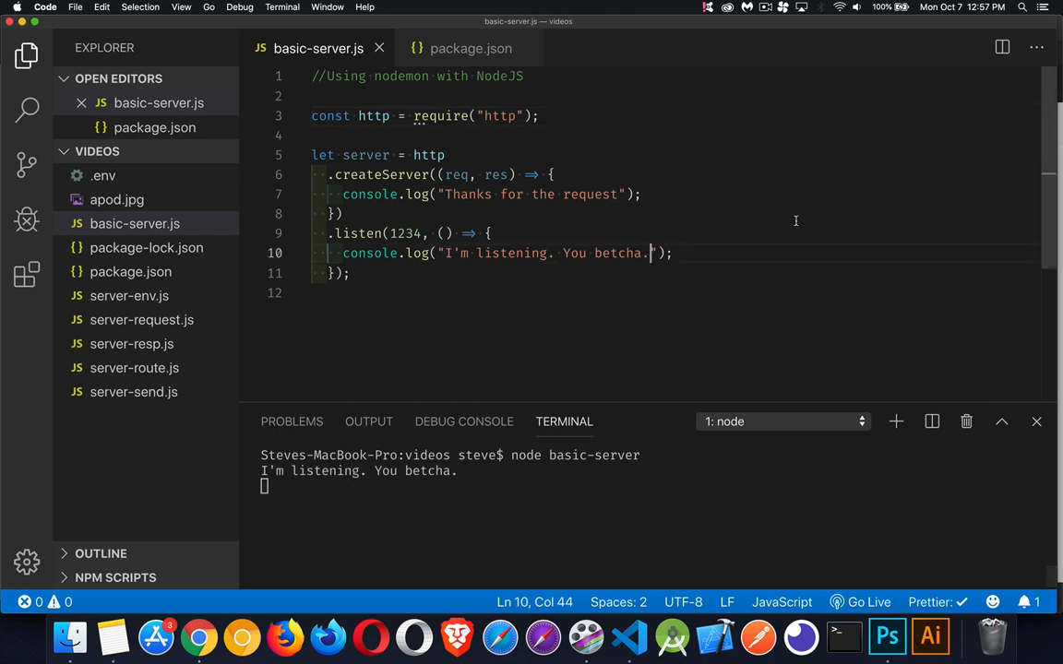
type("Ya.")
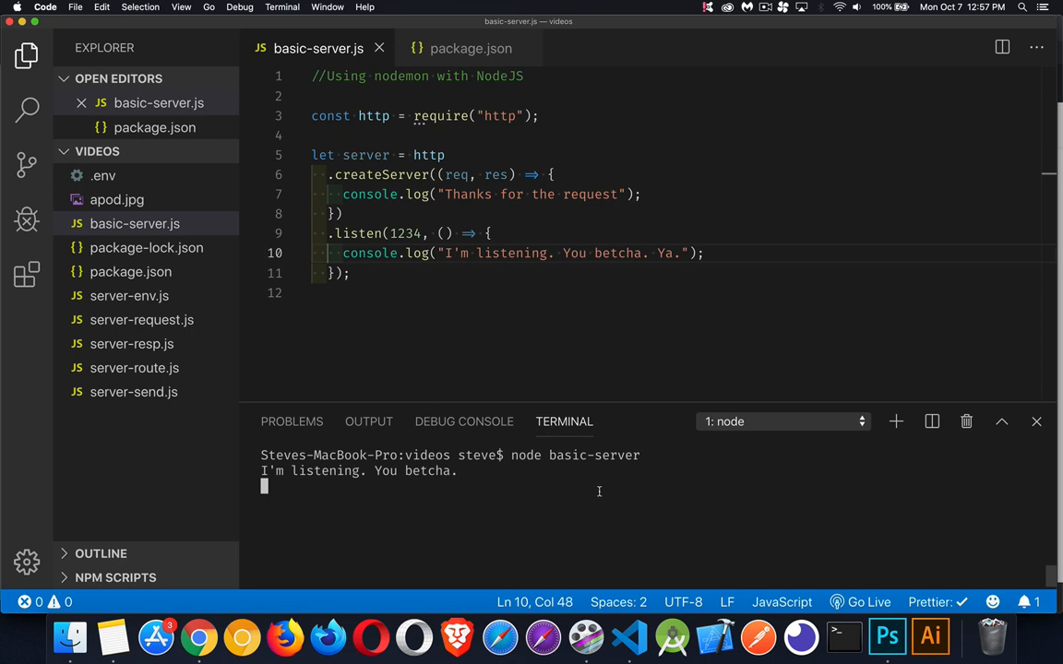
key("Ctrl+c")
type("node basic-server")
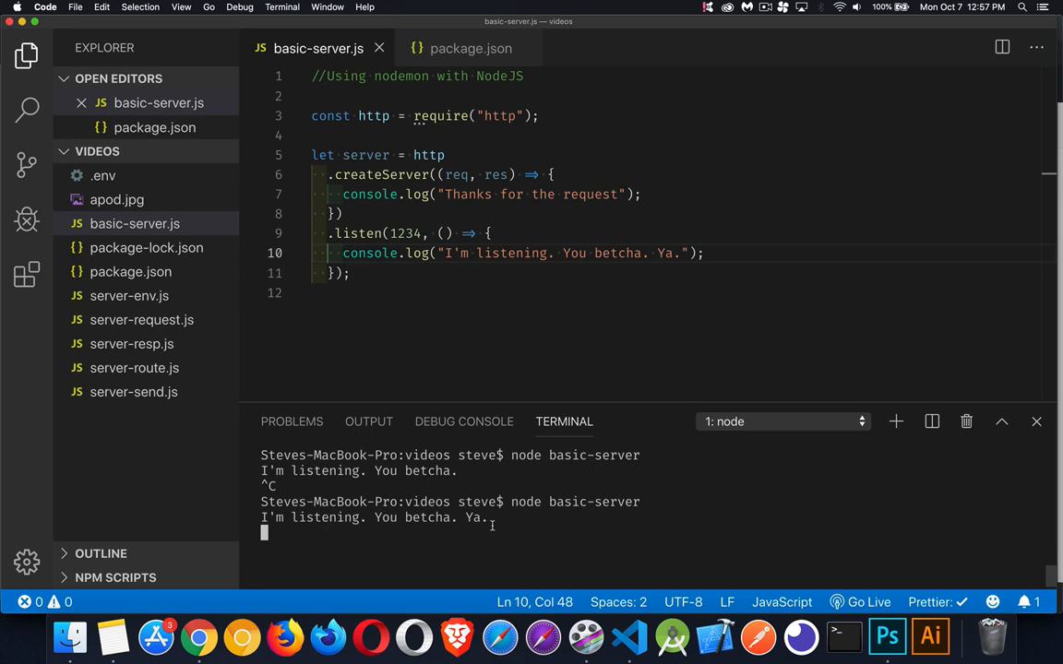
key("ctrl+c")
type("n")
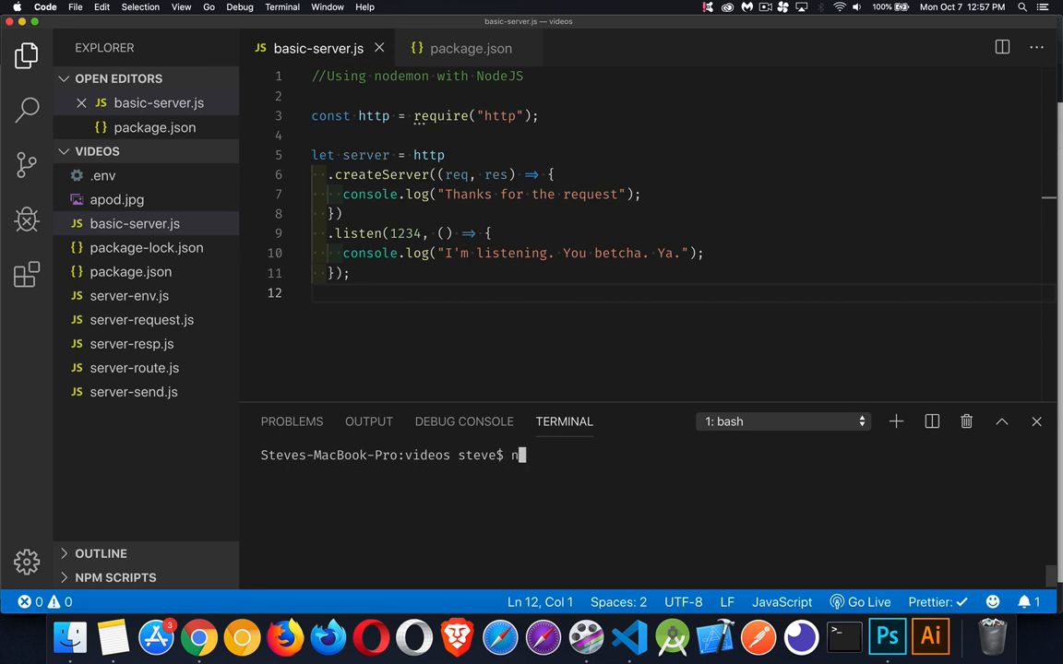
- Install nodemon with npm i nodemon --save-dev and switch to package.json
type("pm i")
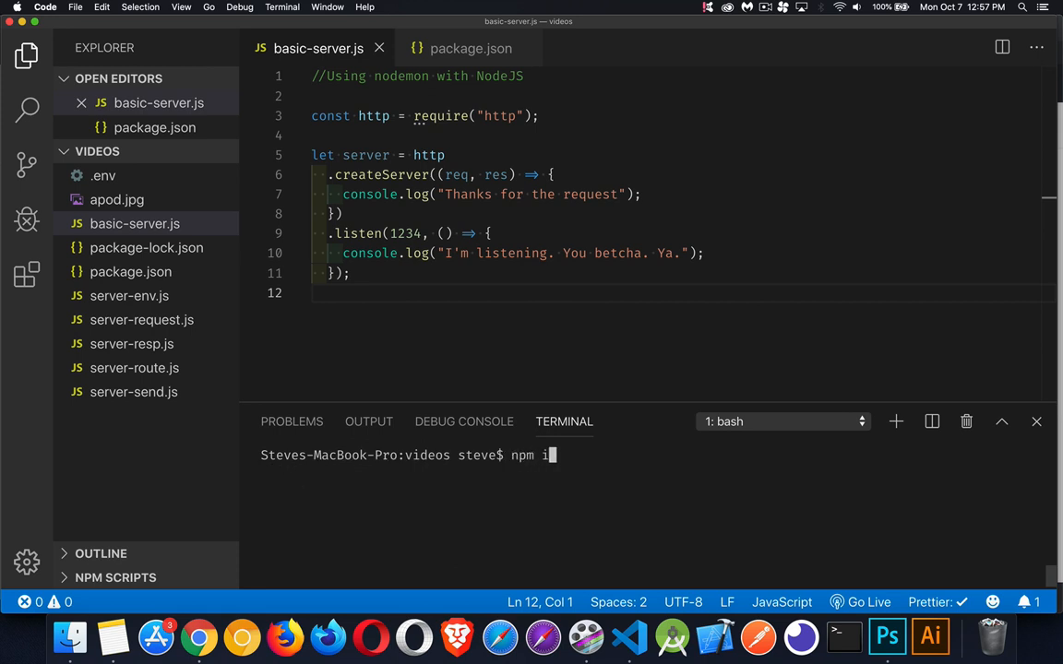
type("nodemon --sa")
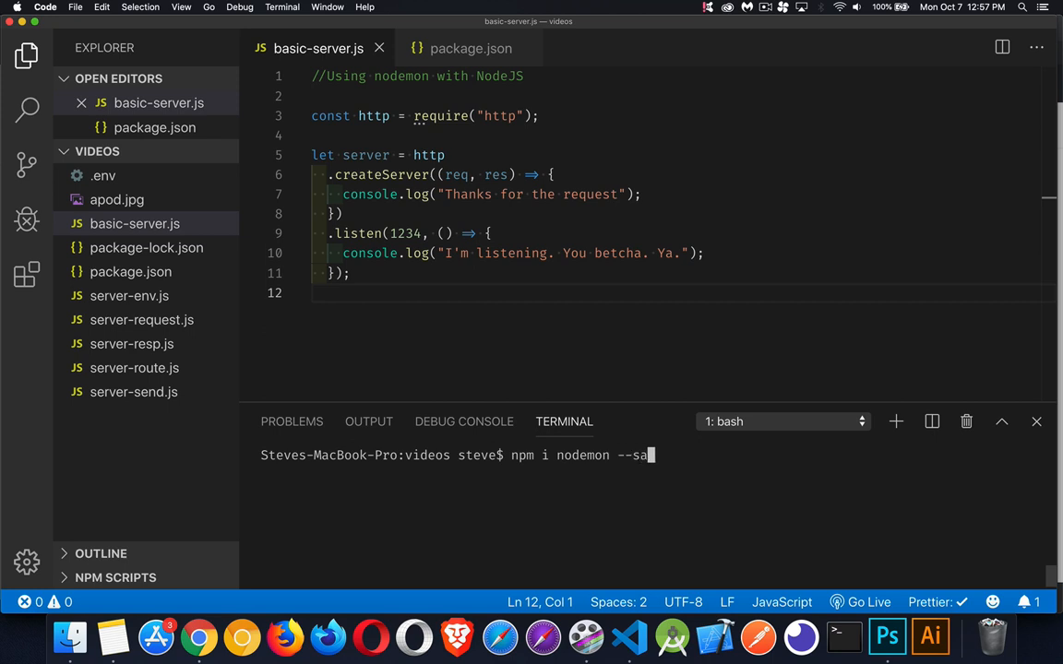
type("ve-dev")
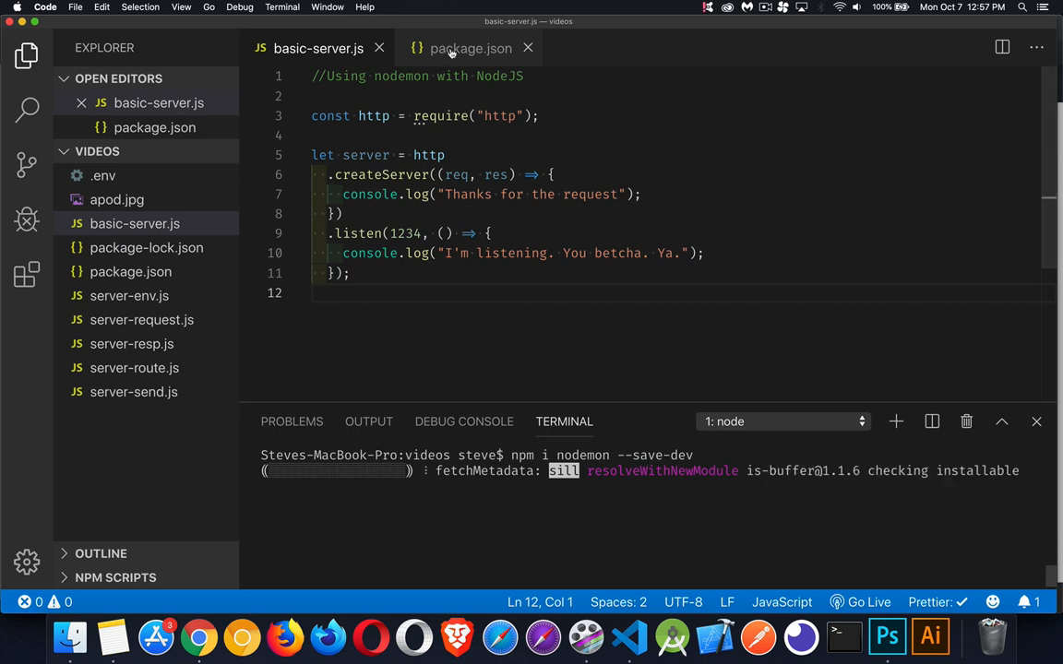
left_click(471, 48)
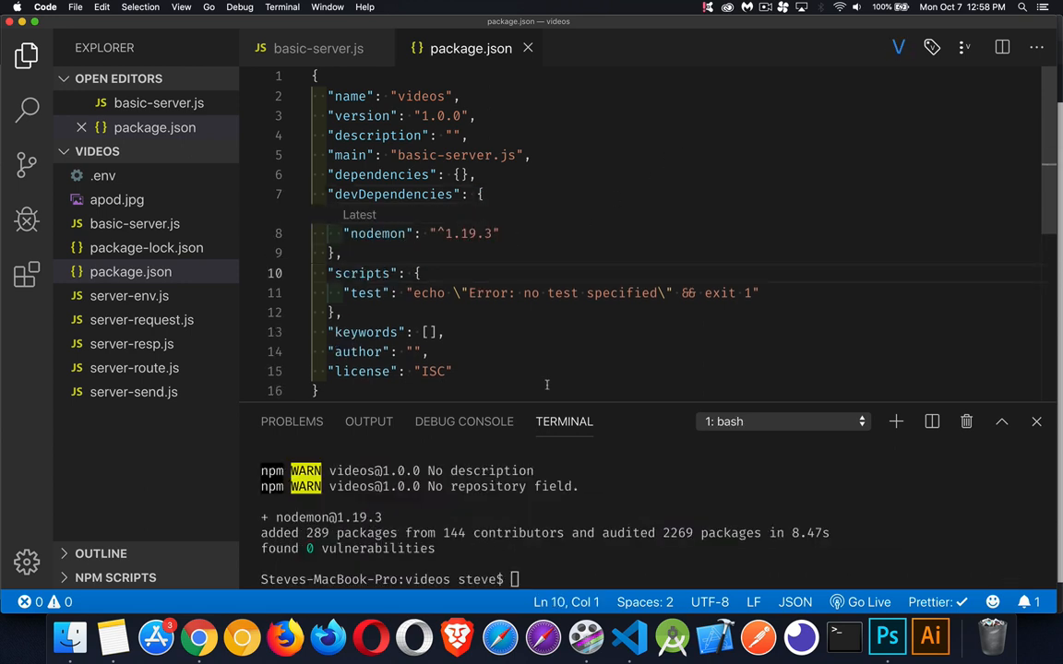
mouse_move(600, 494)
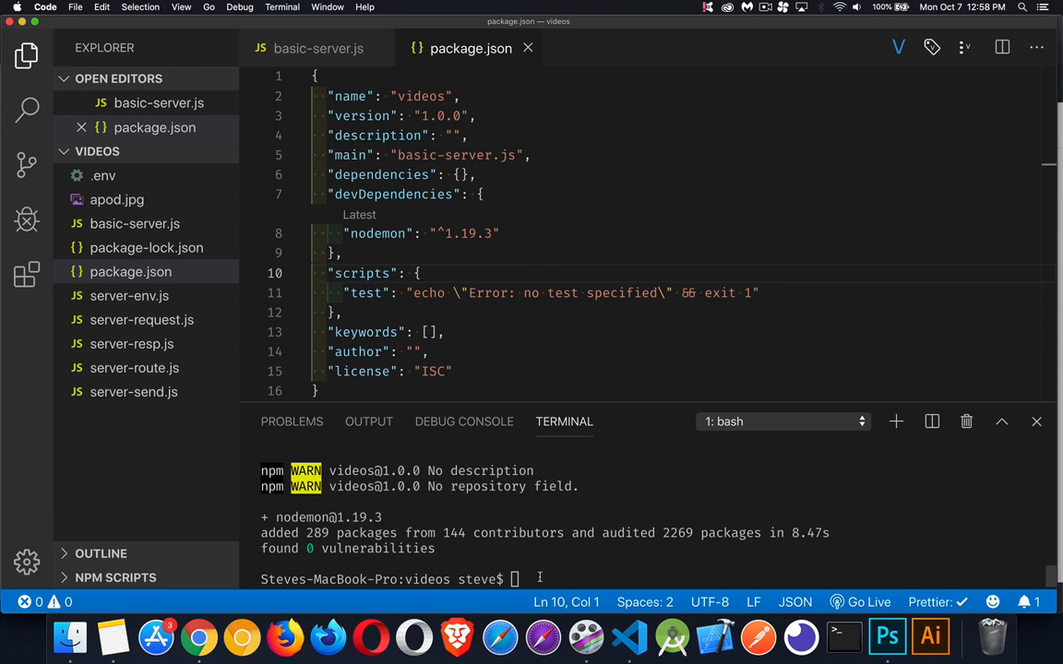
- Add a "watch": "nodemon ./basic-server.js" script to package.json
type("nodem")
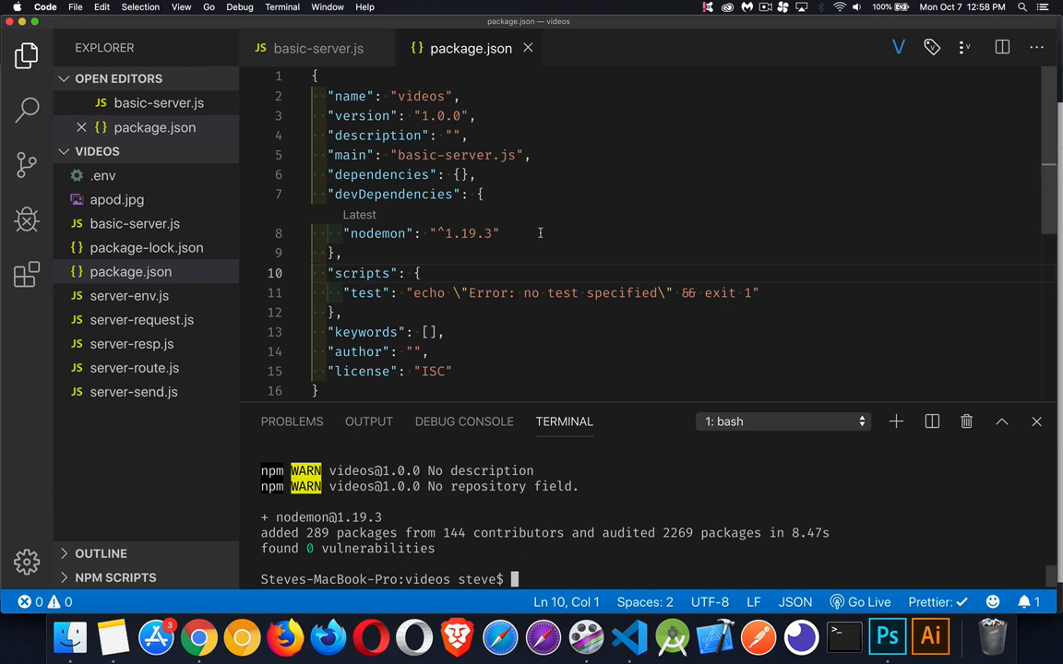
mouse_move(534, 247)
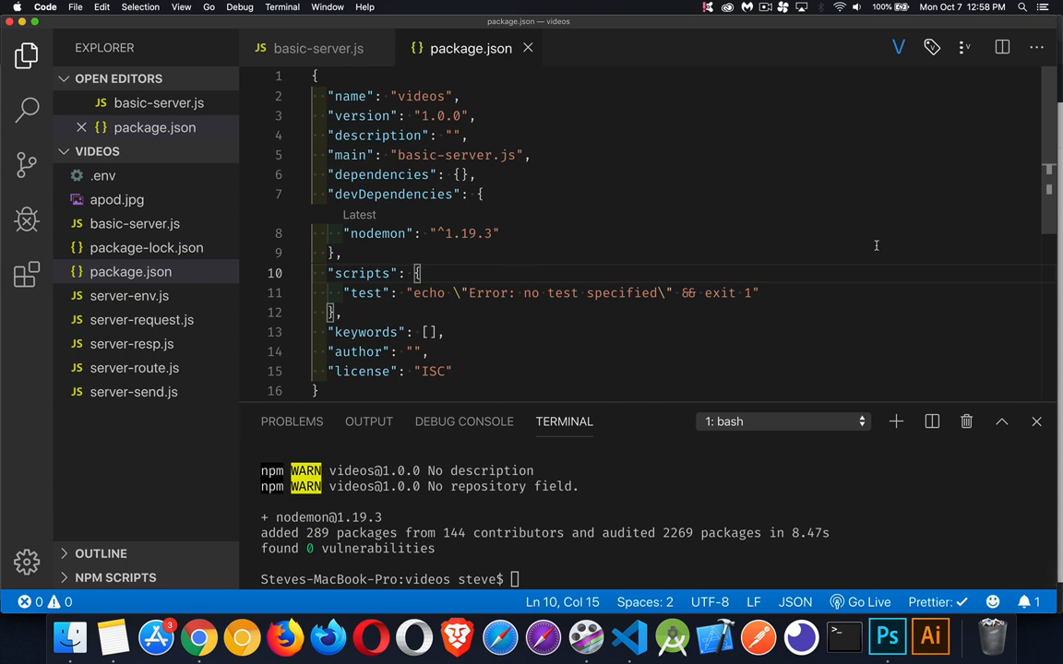
type("\"watch\":")
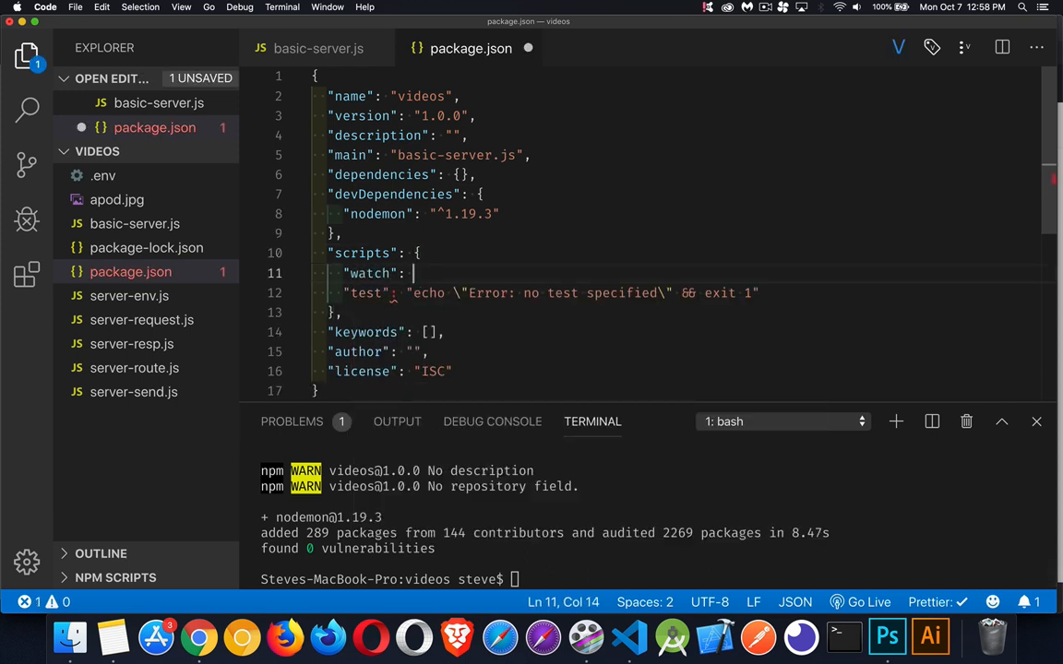
type("\"n")
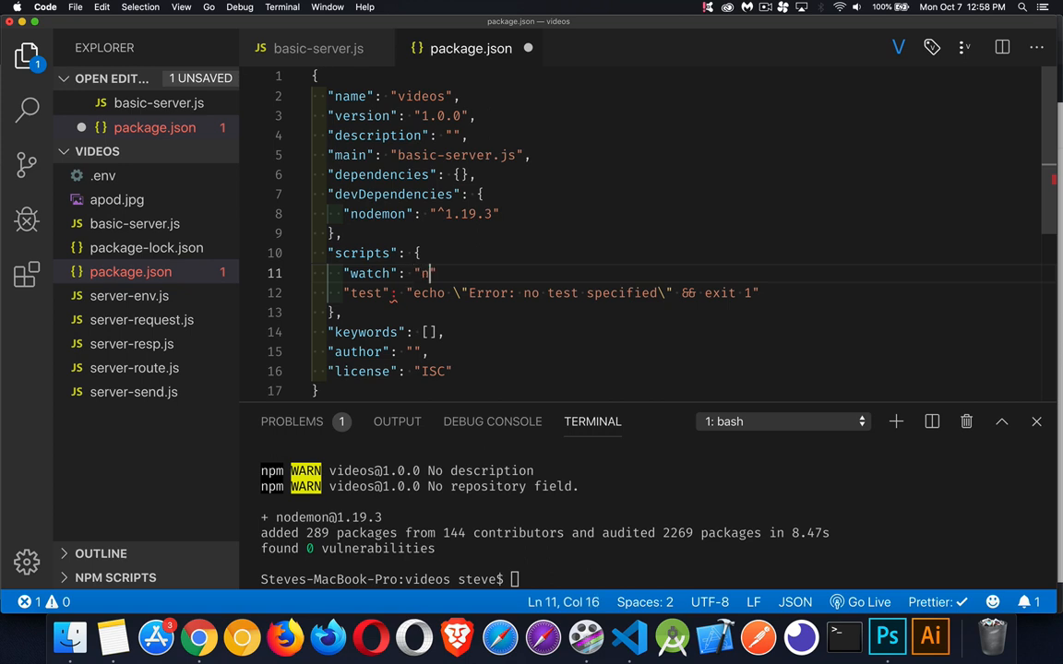
type("odemon")
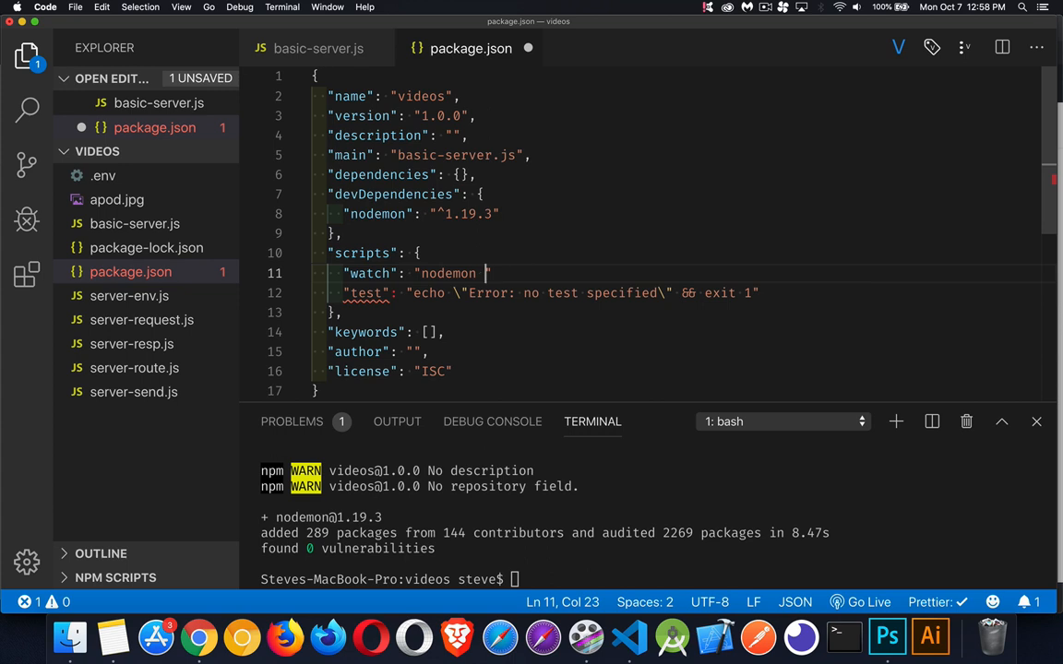
type("./")
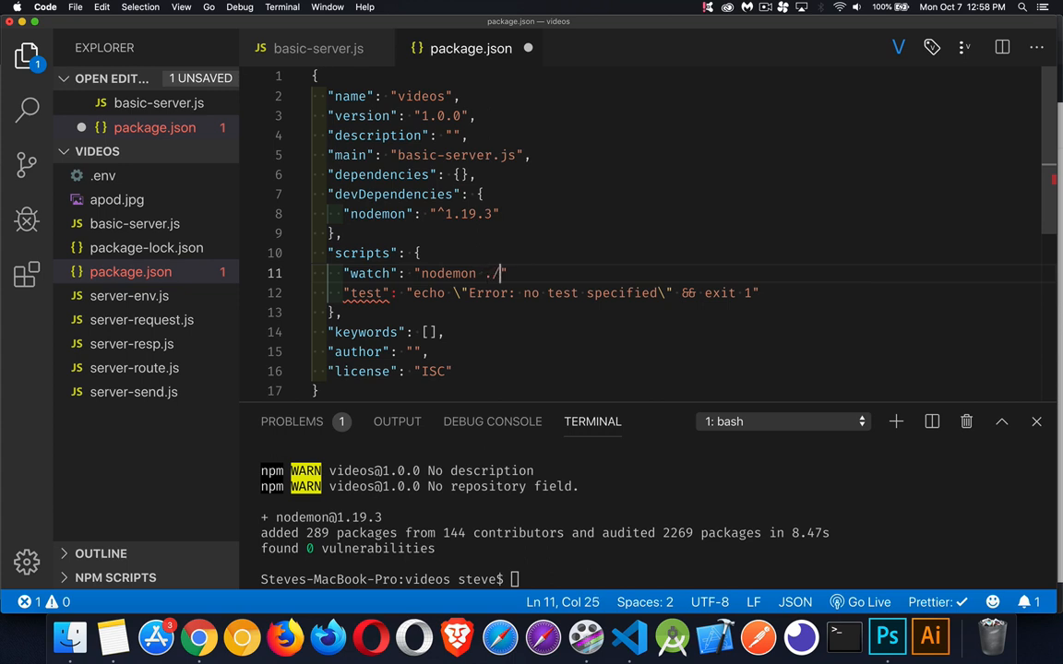
type("server.js")
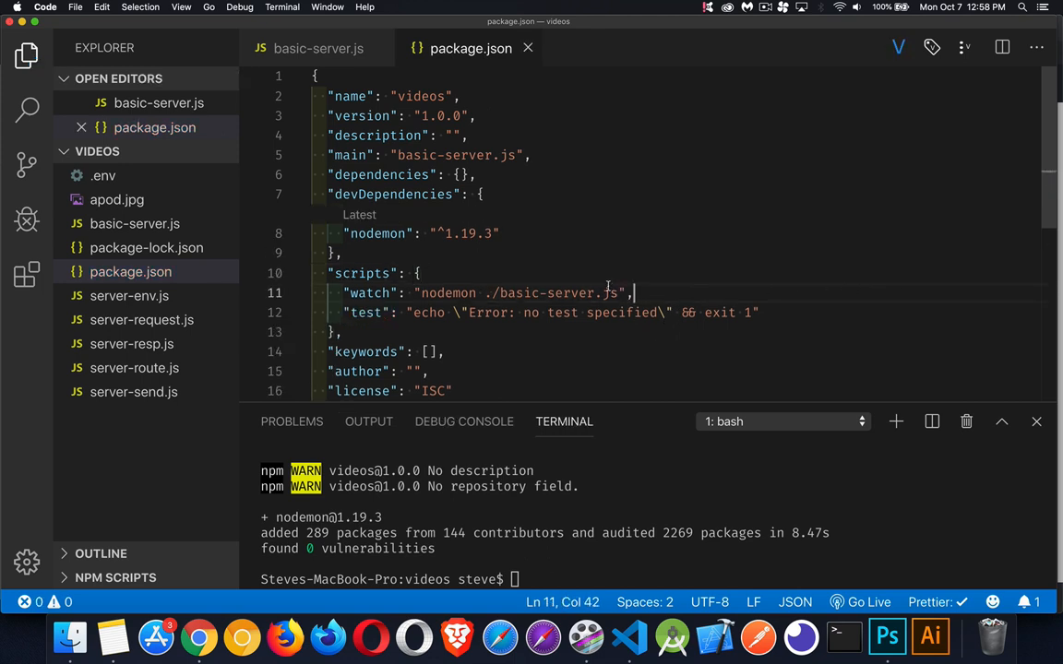
double_click(369, 293)
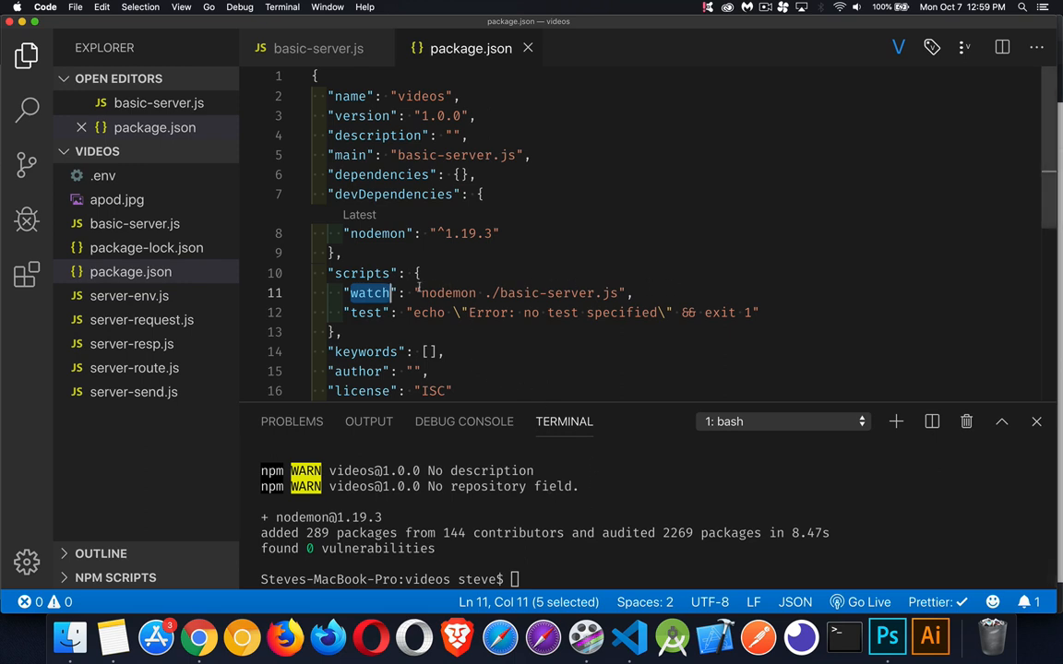
mouse_move(601, 499)
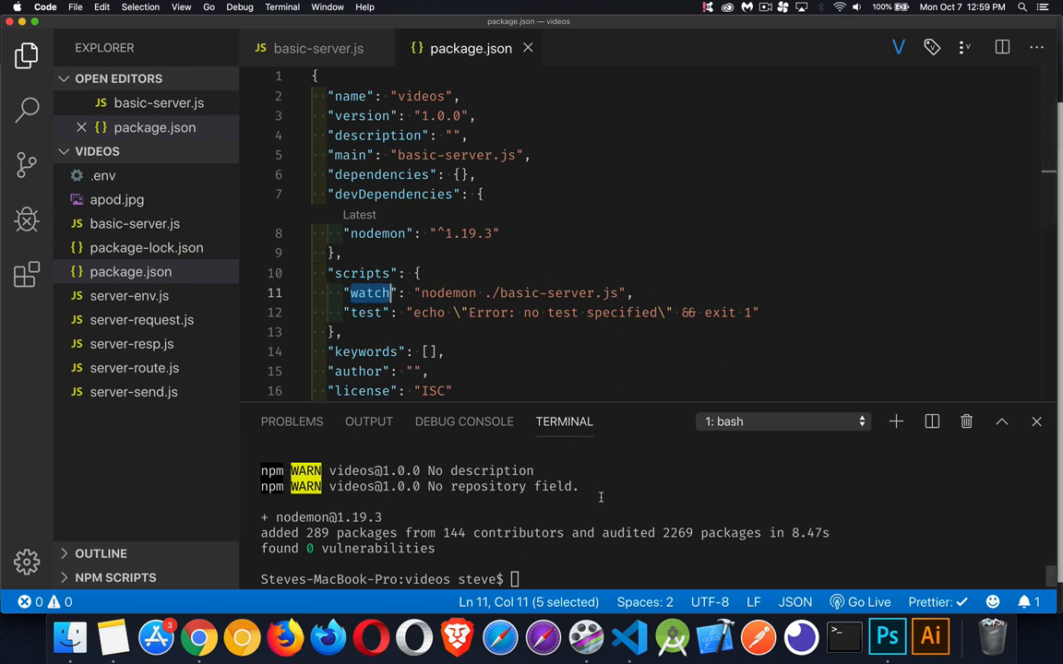
mouse_move(580, 559)
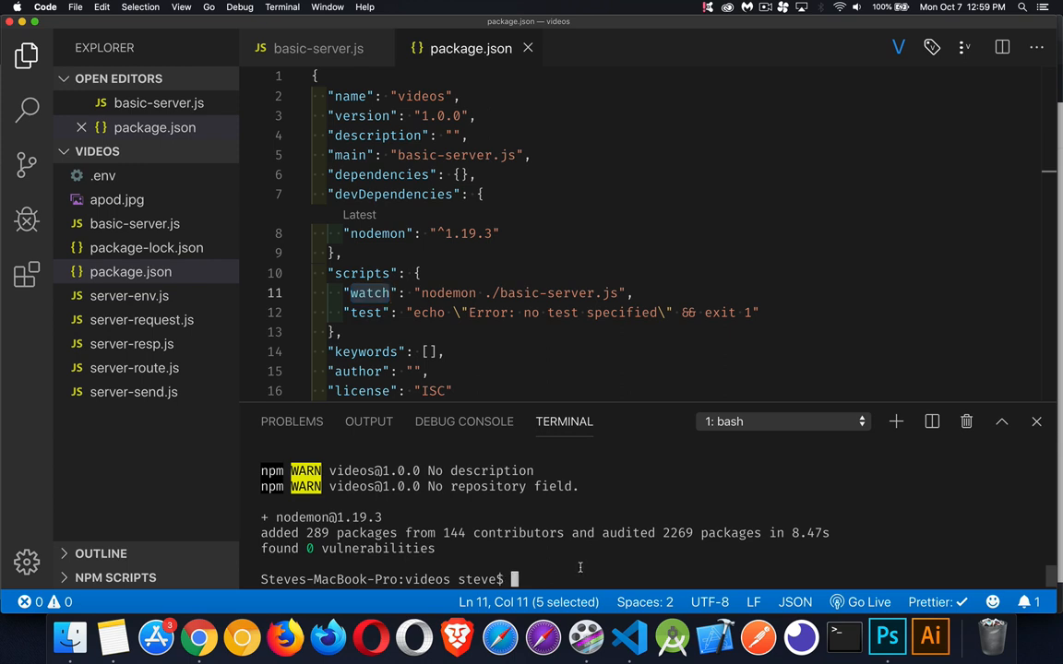
- Clear the terminal and launch npm run watch so nodemon starts basic-server
type("clee")
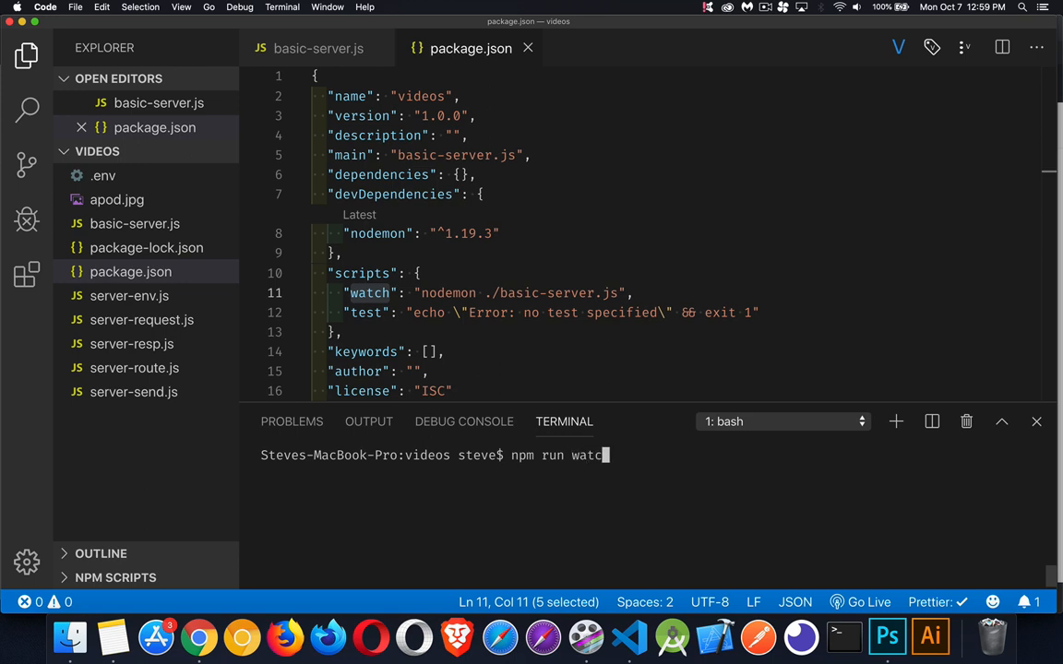
key("Enter")
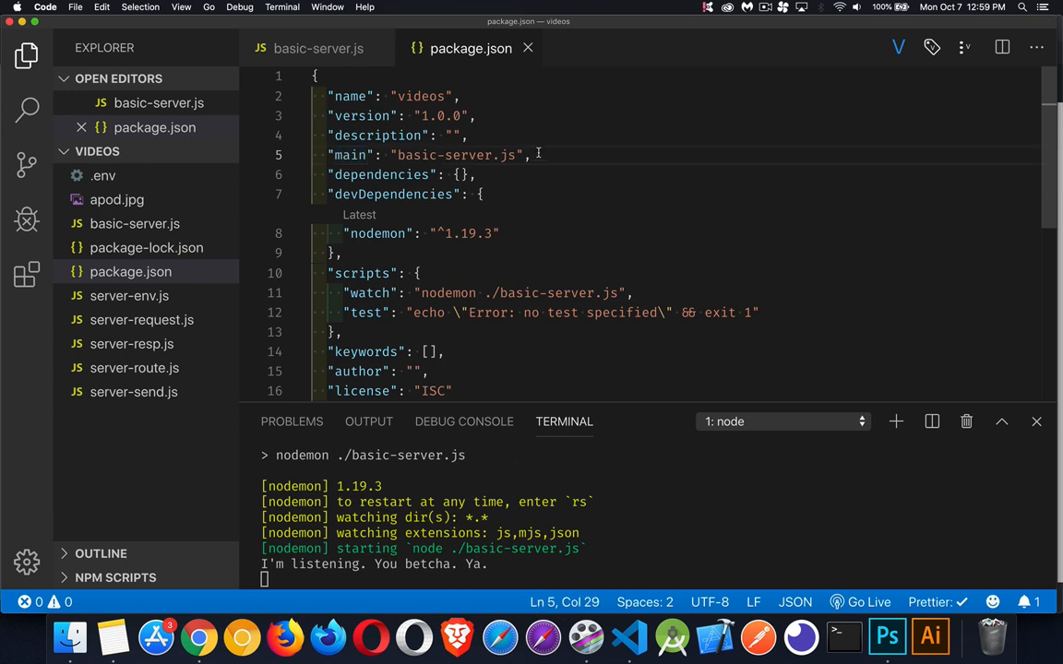
mouse_move(552, 278)
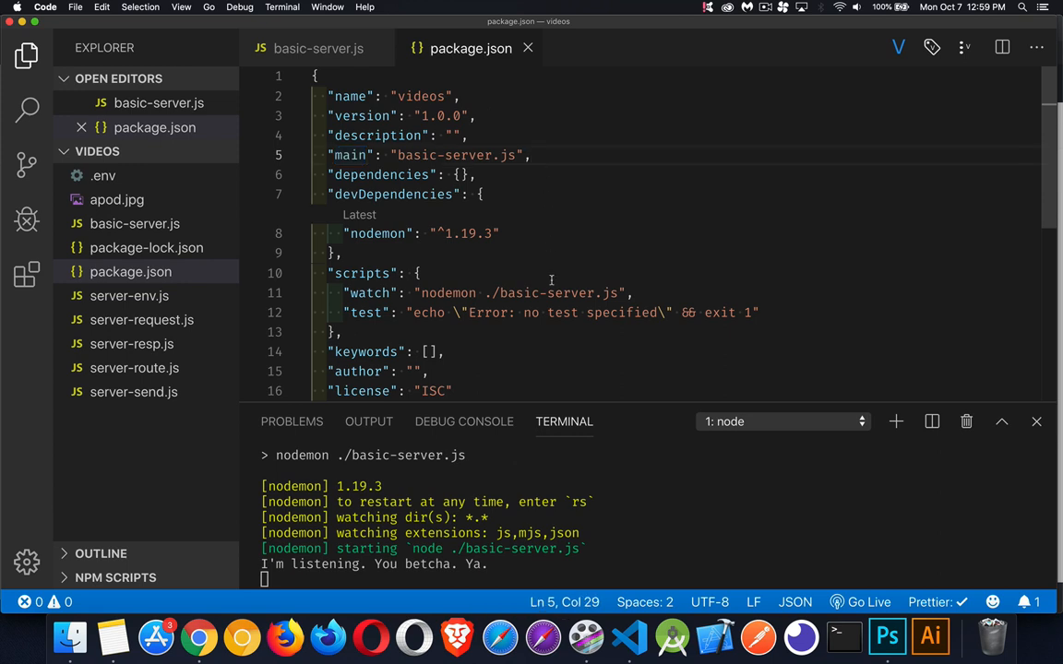
- Remove ./basic-server.js from the watch script, leaving just nodemon
left_click_drag(483, 293, 624, 293)
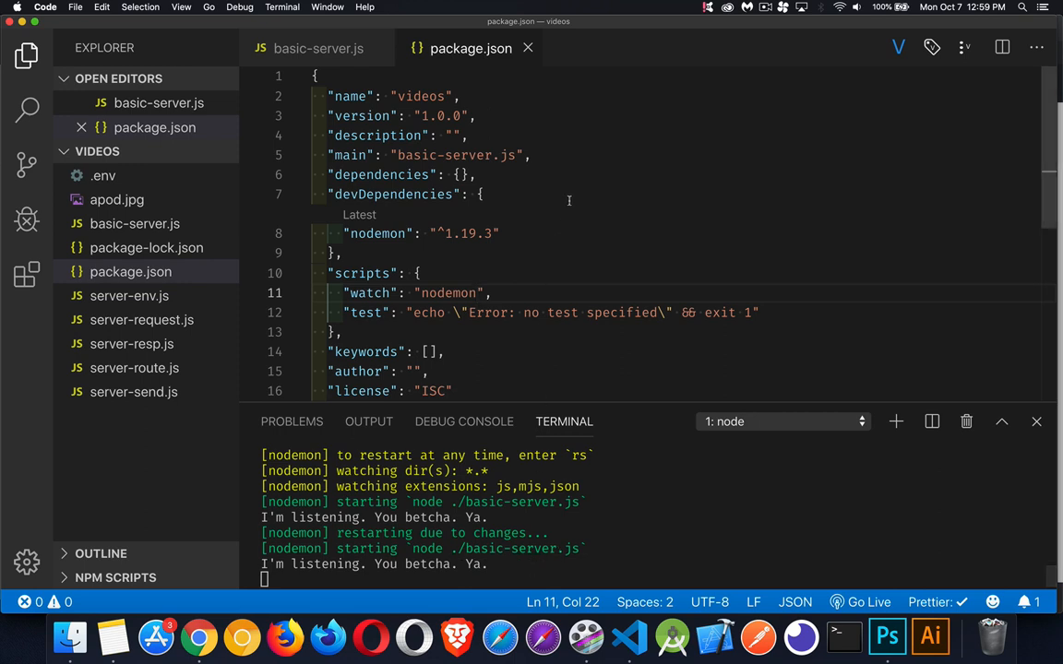
left_click(531, 155)
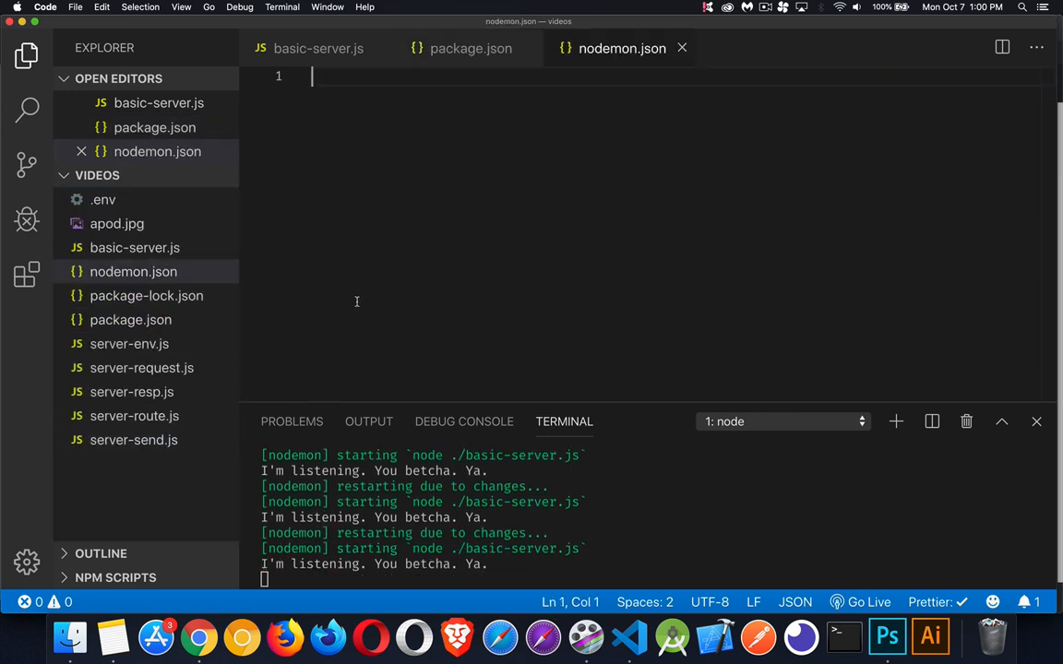
- Give nodemon.json a { "delay": 2000 } setting
type("{")
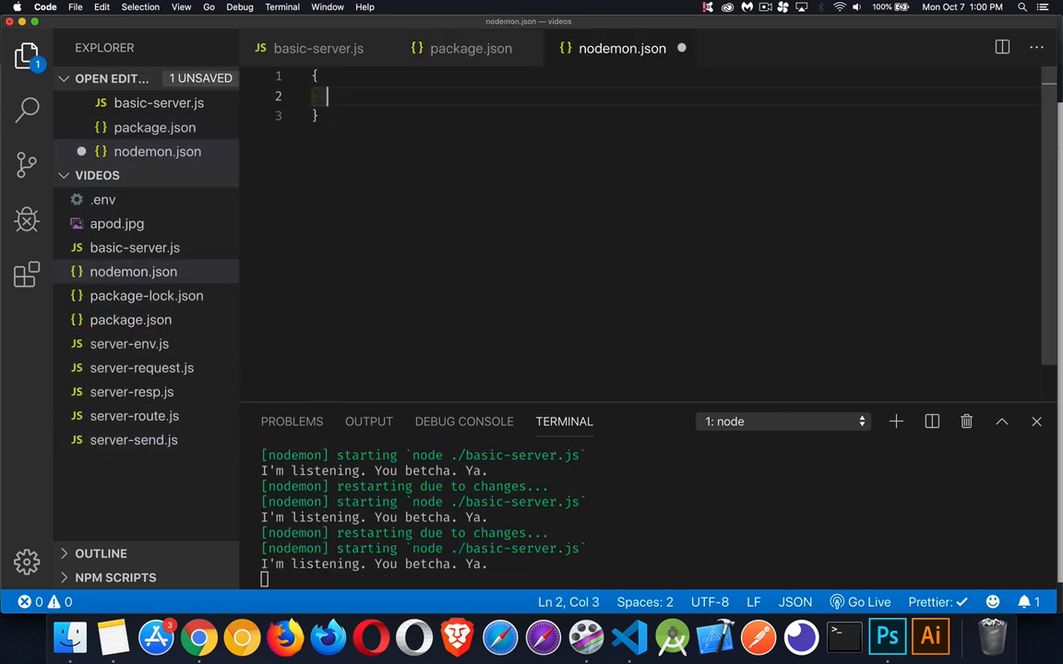
type("delay\"")
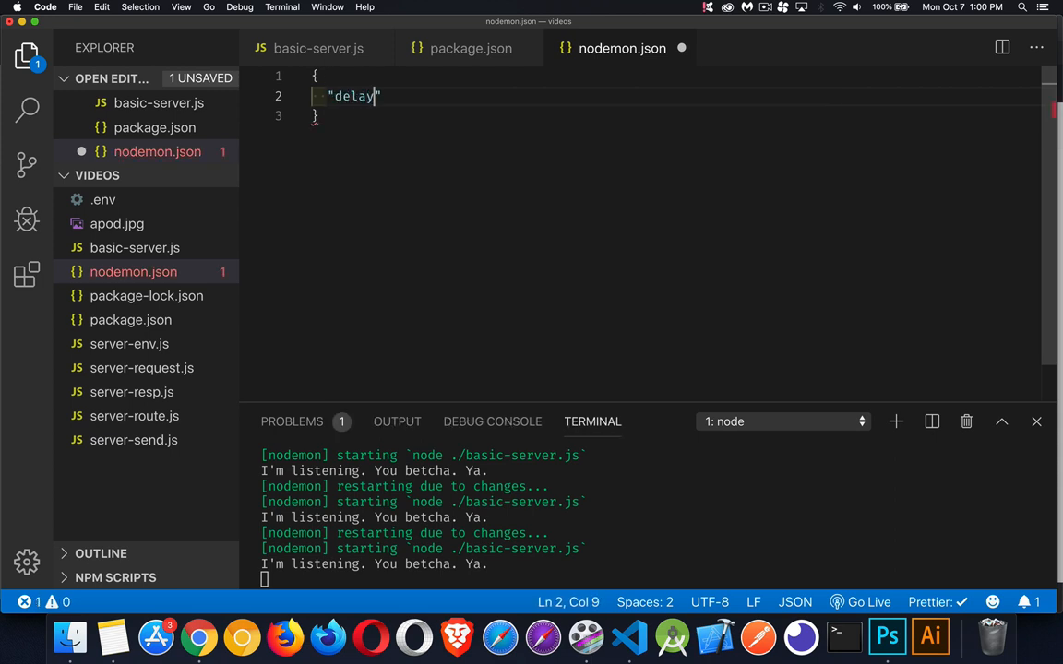
type(": 200")
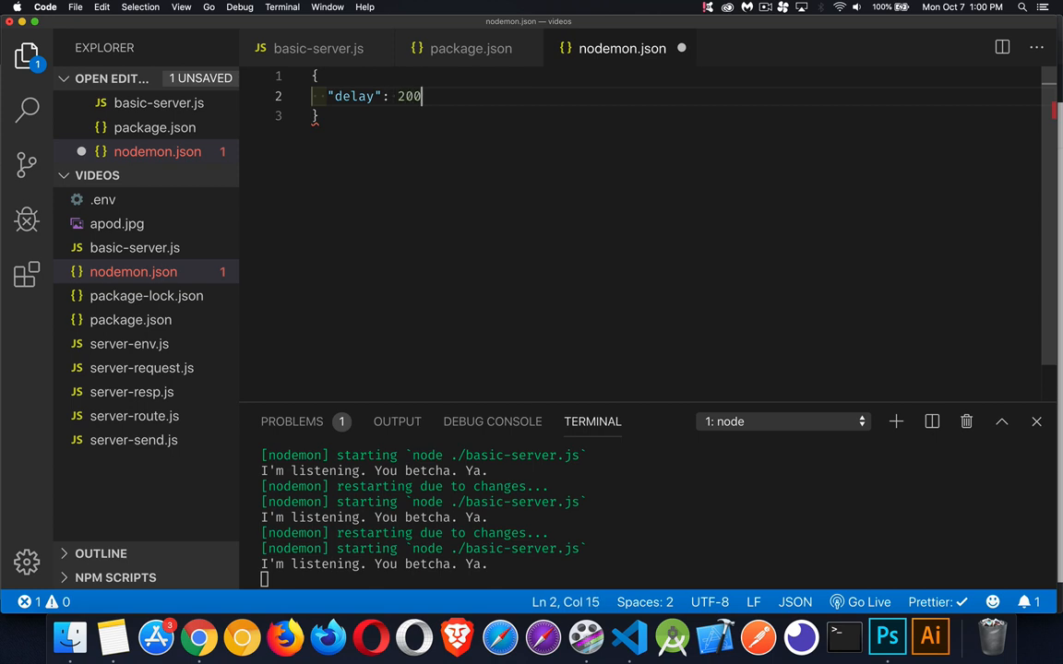
type("0")
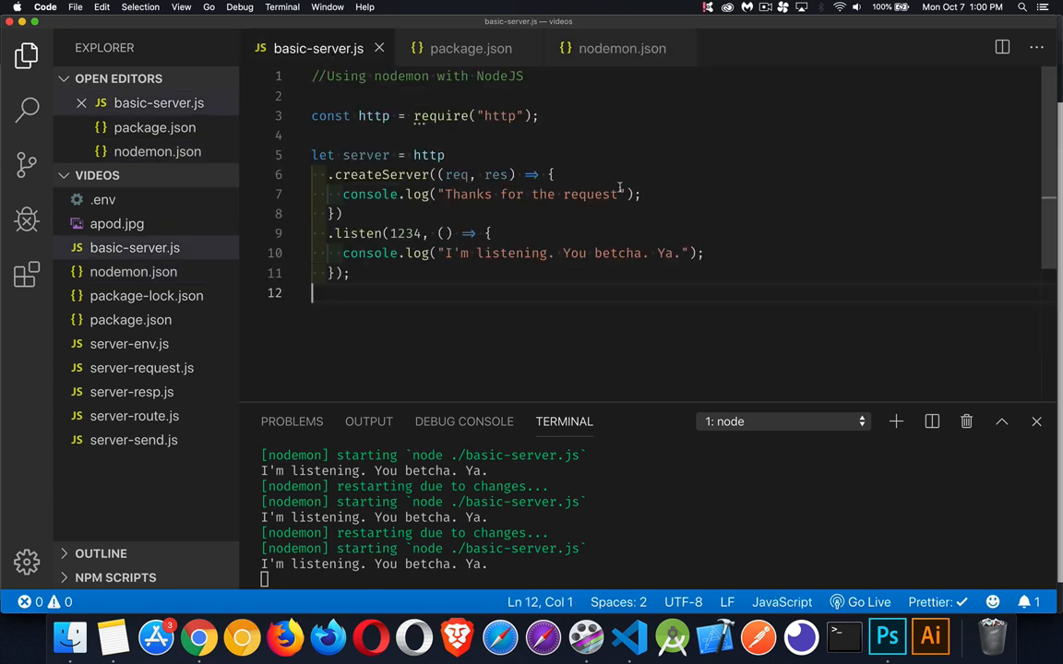
- Change the server reply to "Thanks for the awesome request" and save basic-server.js
type("aw")
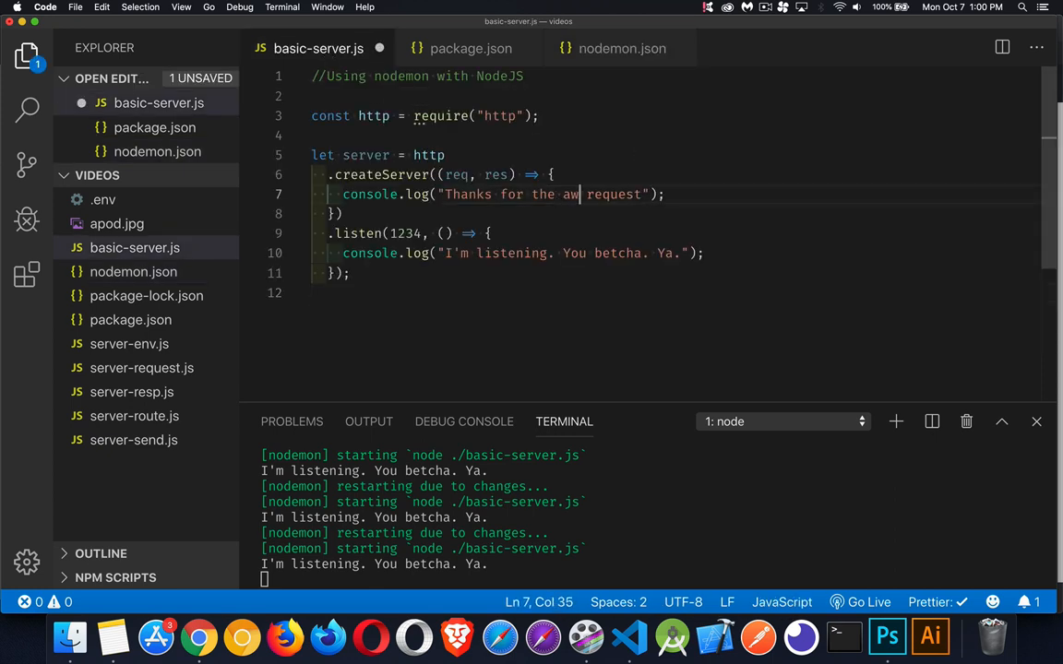
type("esome")
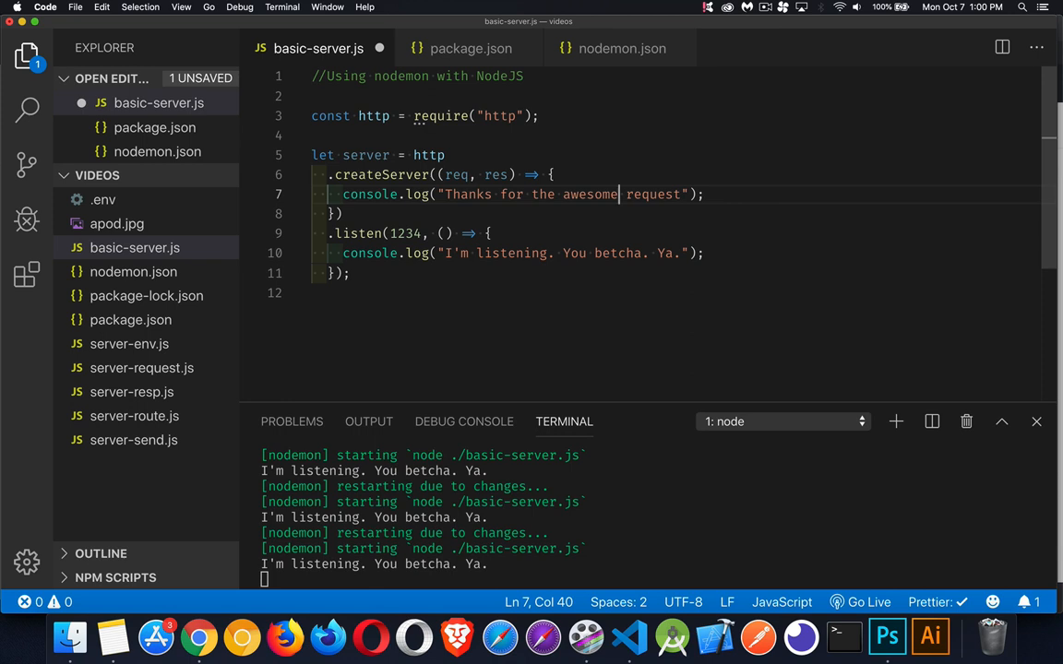
key("Cmd+s")
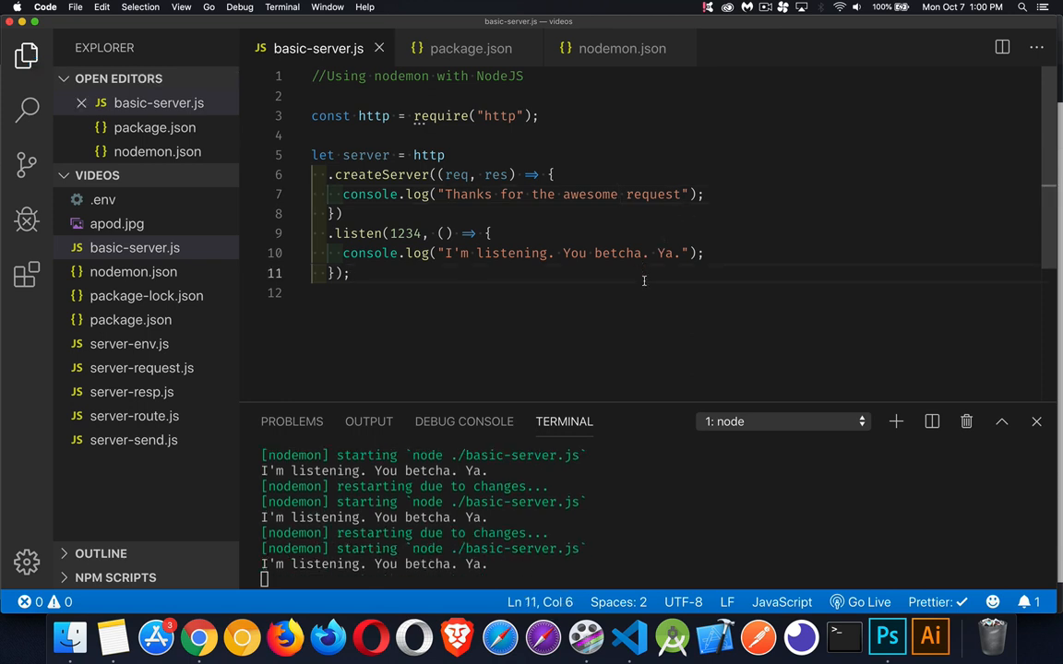
mouse_move(613, 55)
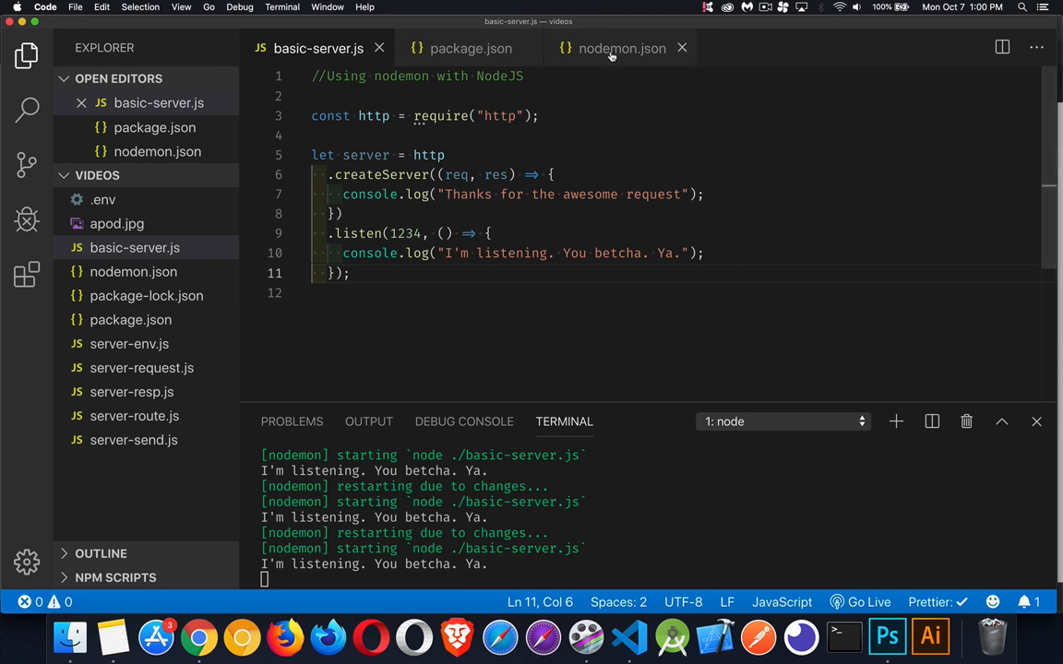
- Stop nodemon and rerun npm run watch in the terminal
key("ctrl+c")
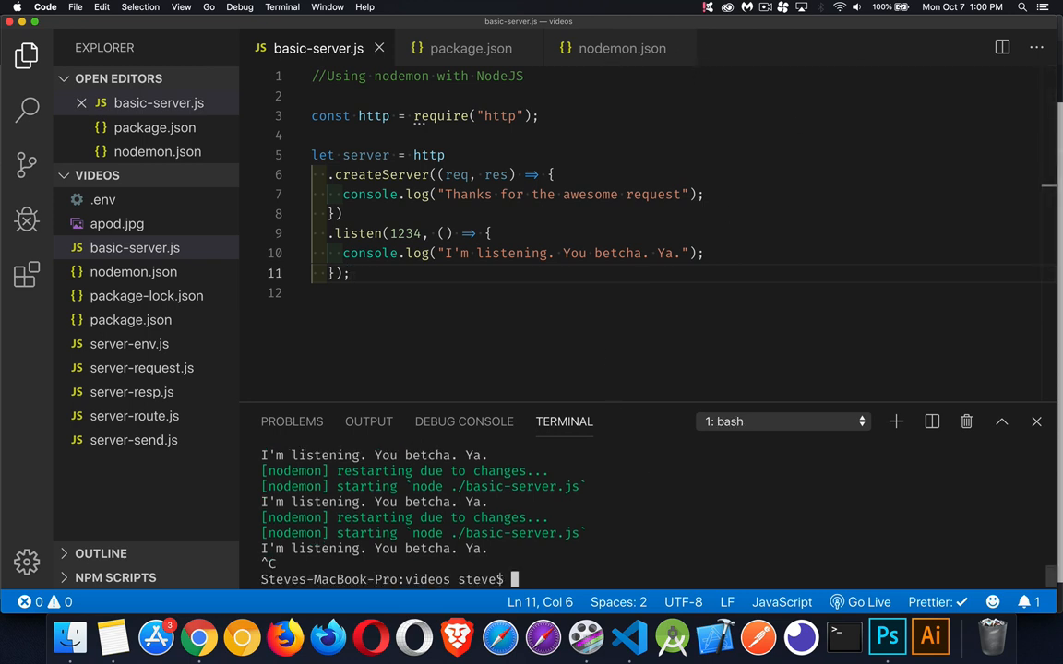
type("npm run watch")
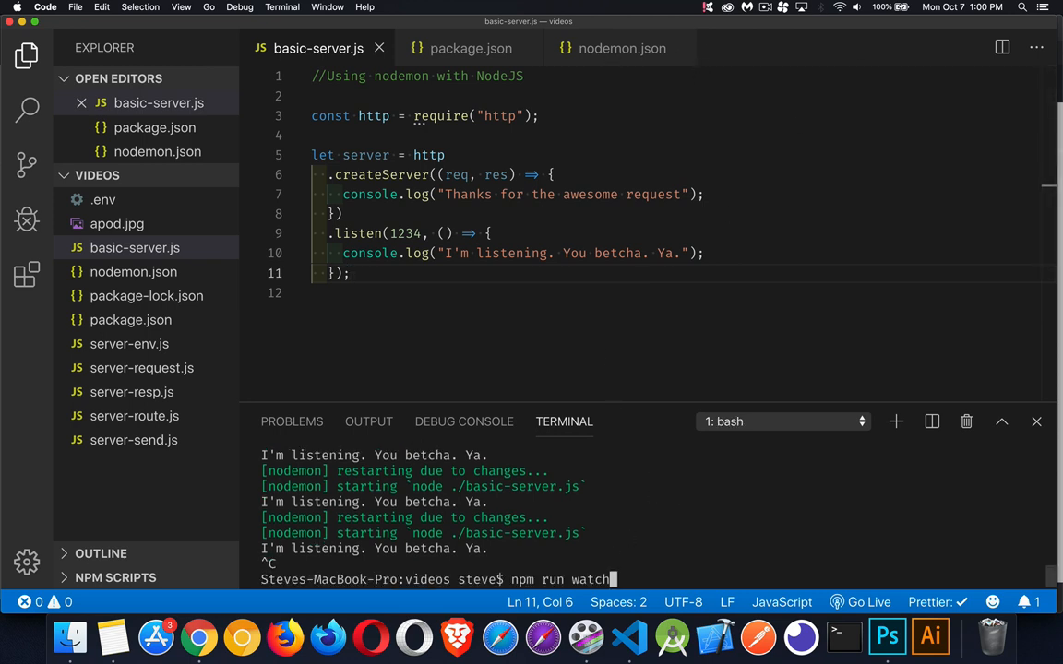
key("Enter")
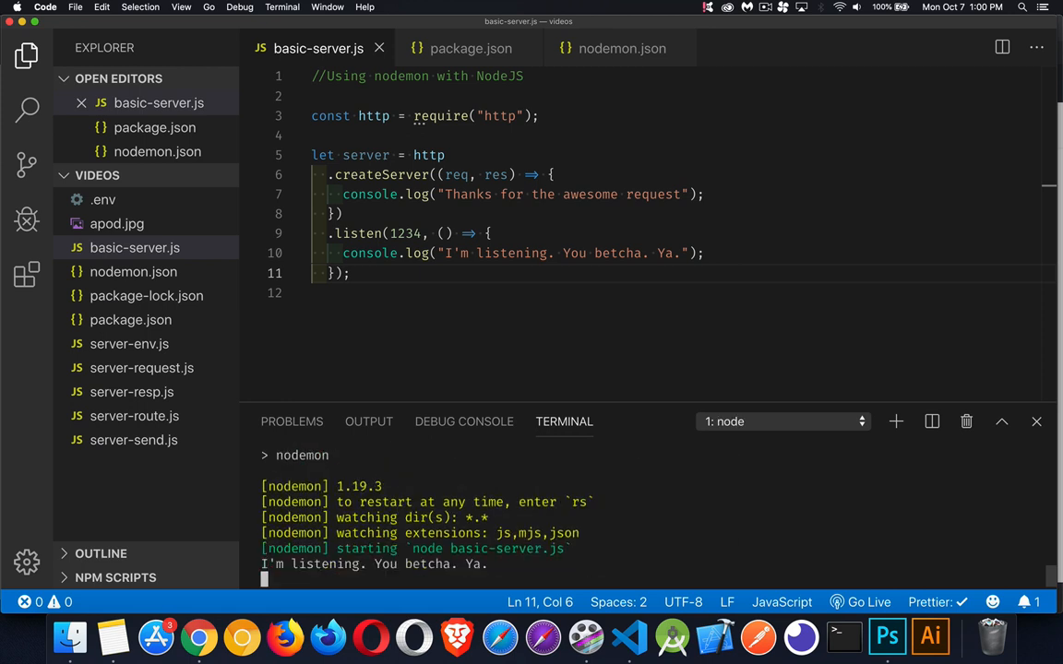
- Change the reply to "Thanks for the awesome http request", save, and switch to nodemon.json
left_click(619, 194)
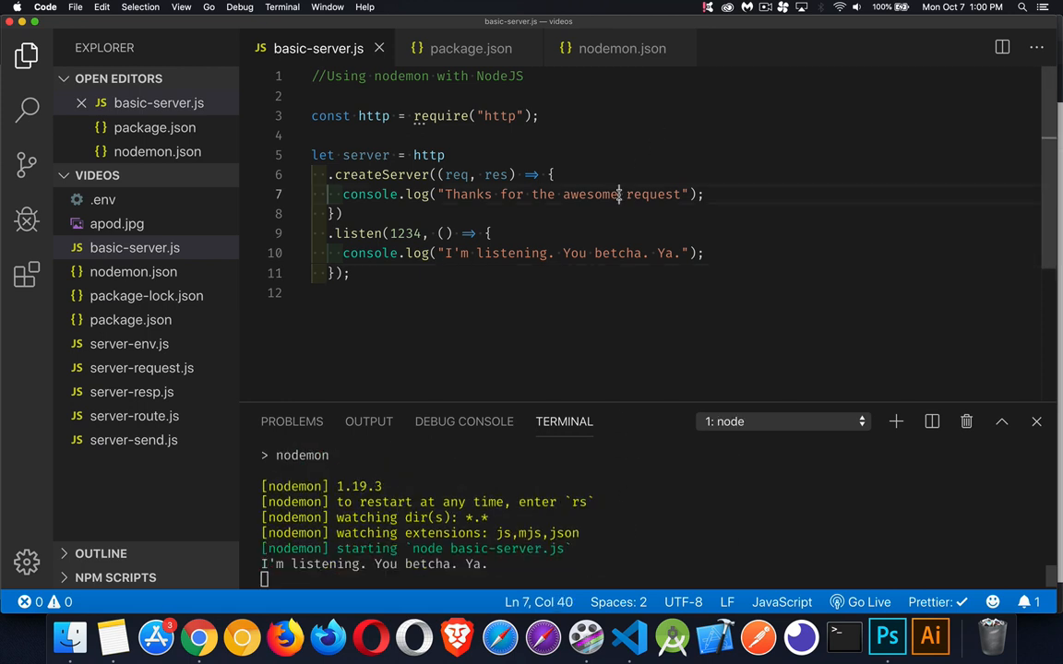
type("http")
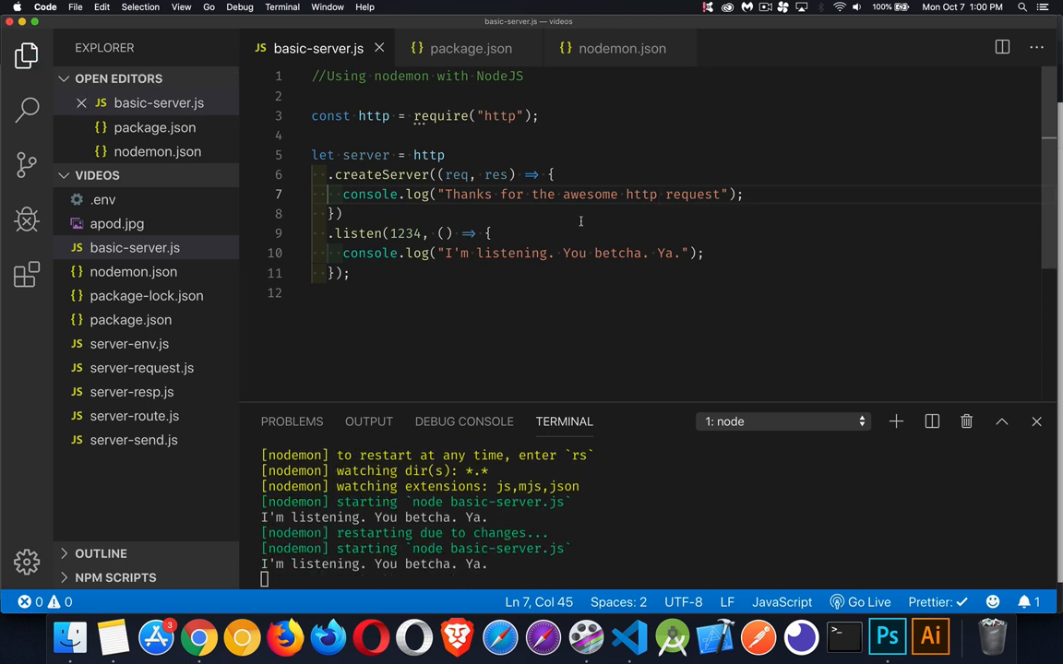
left_click(491, 233)
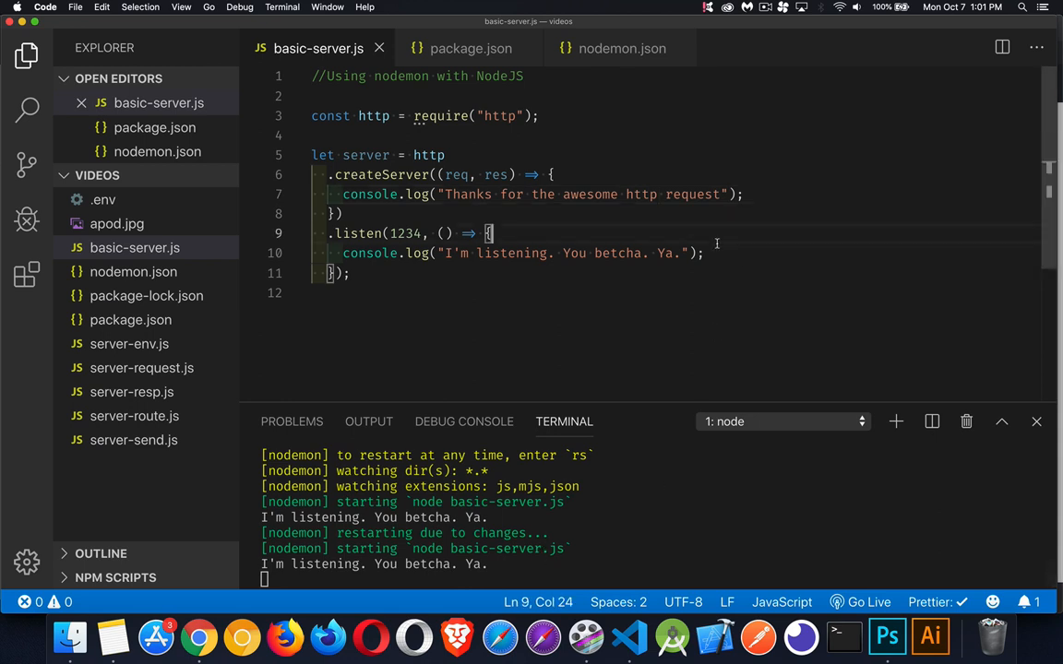
left_click(624, 48)
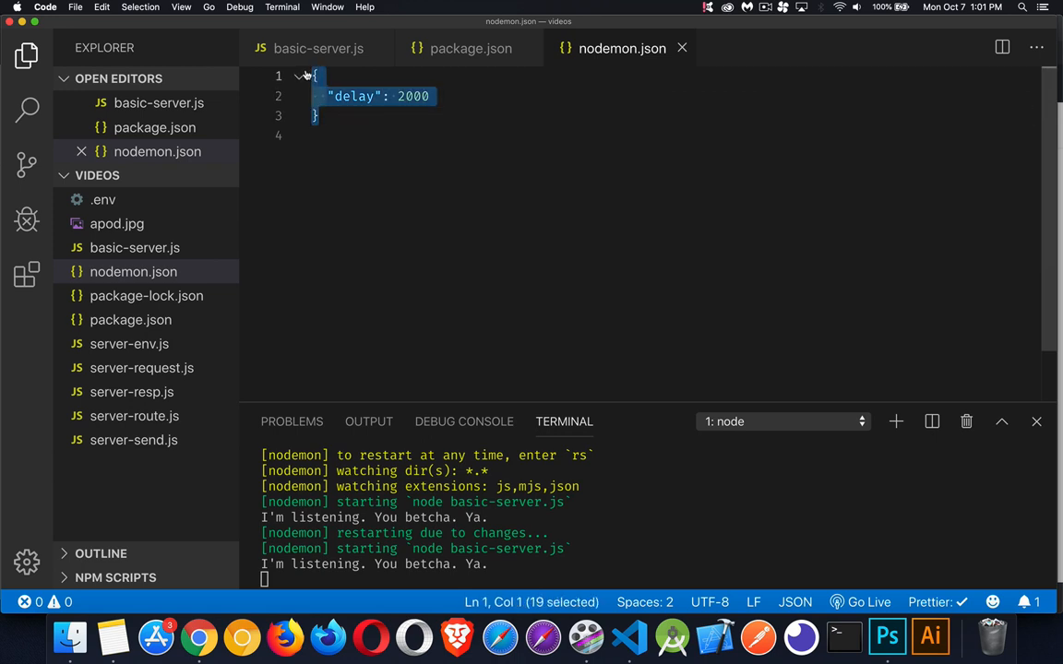
- Empty nodemon.json and delete the file from the Explorer
key("Delete")
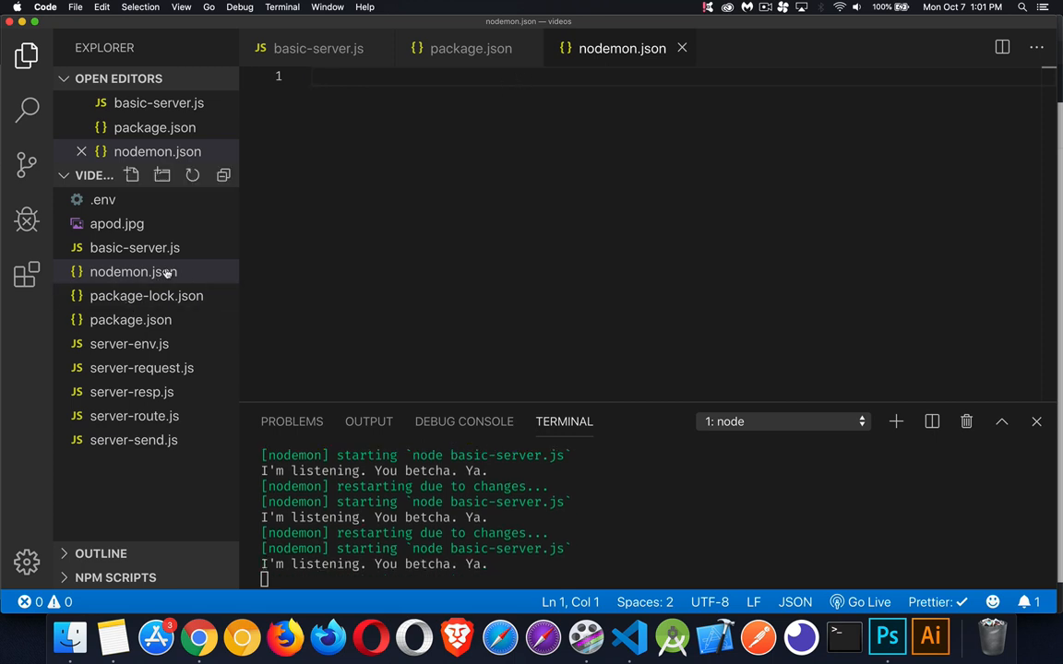
left_click(133, 271)
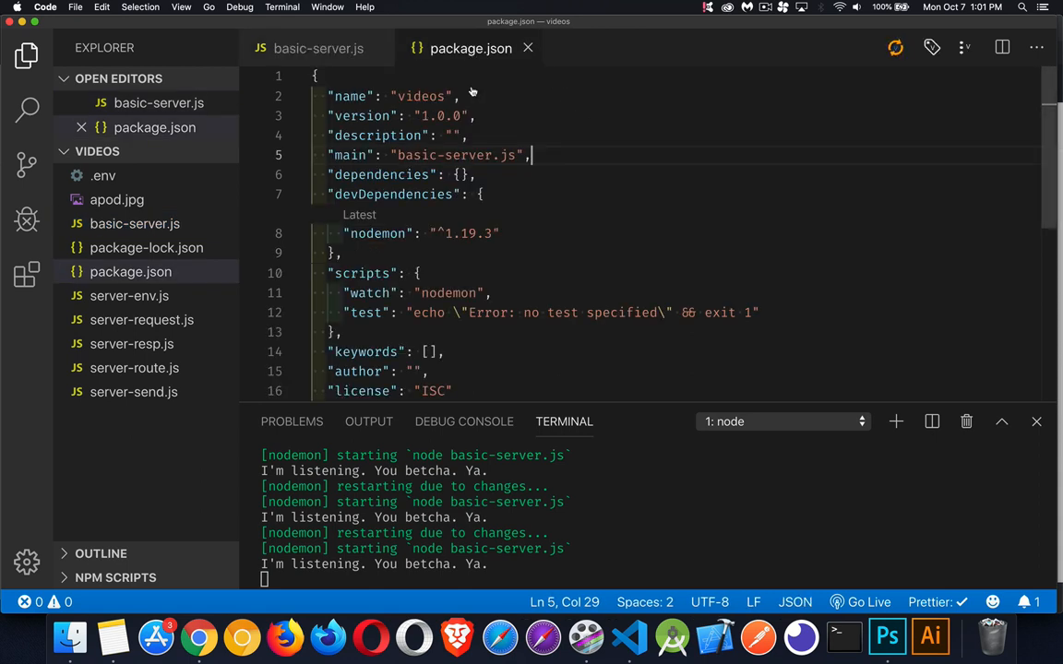
- Add a nodemonConfig block after devDependencies with "delay": 2000 and an "ignore" key
left_click(449, 258)
type("\"nodem")
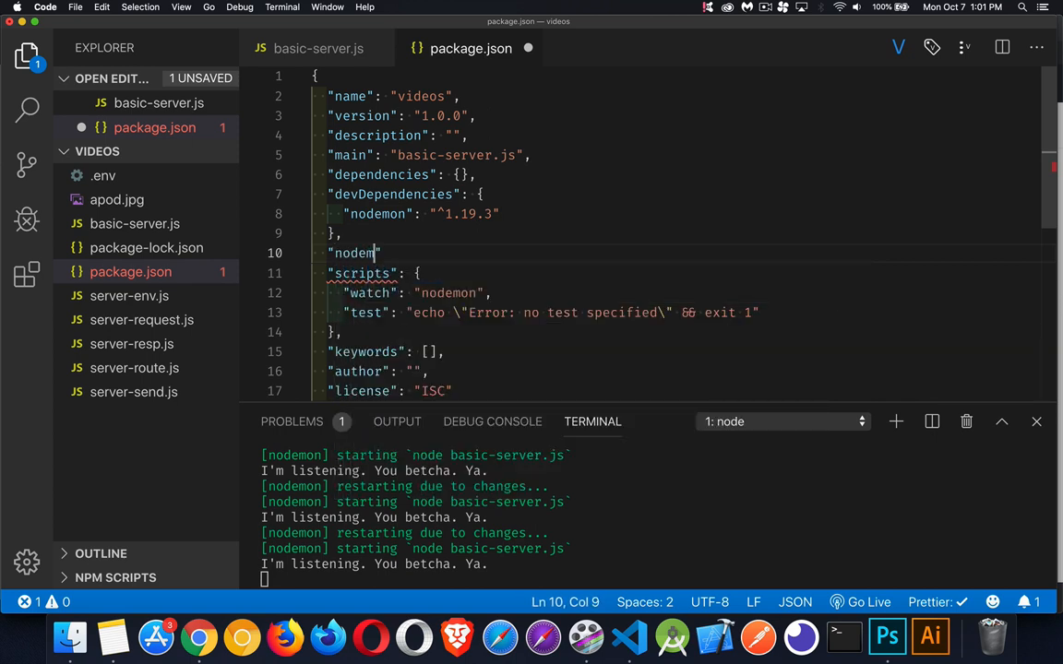
type("Config")
type("\"delay\": 2000")
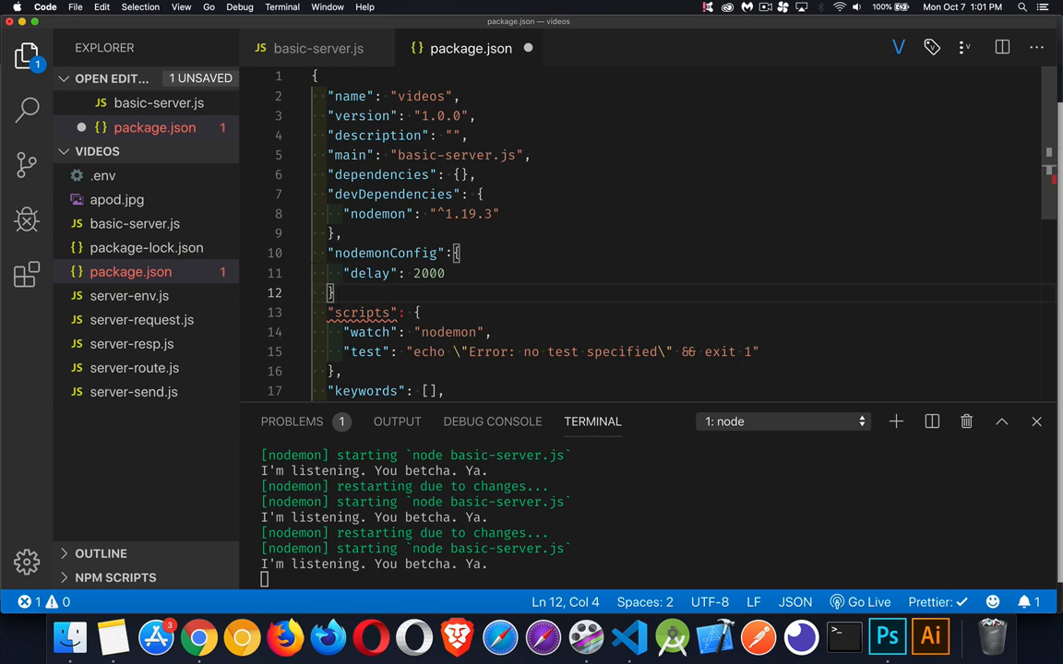
type(",")
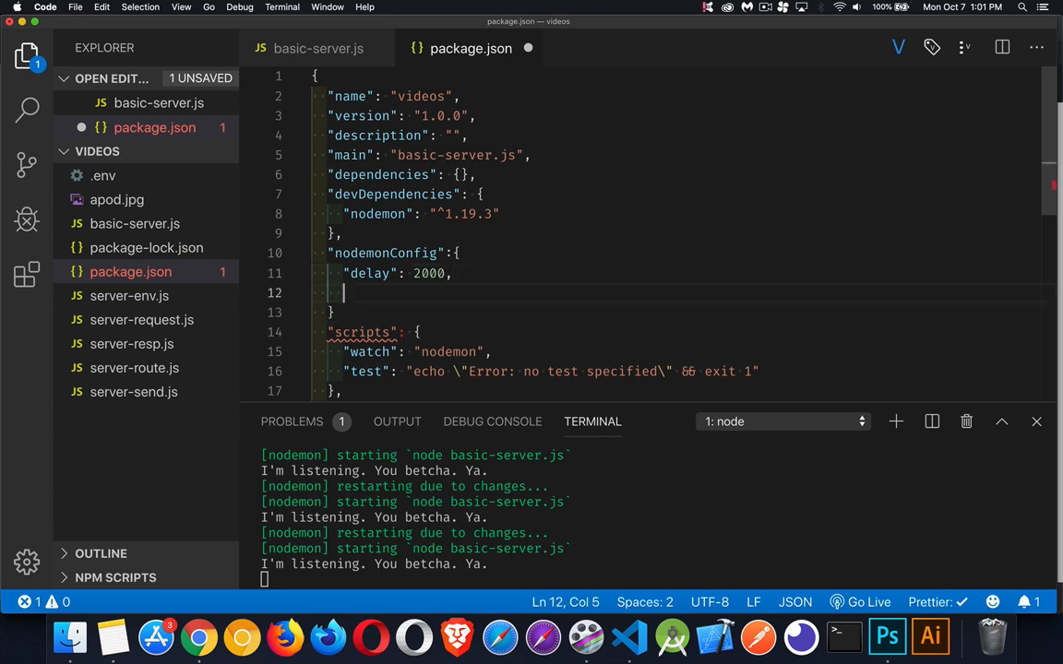
type("\"i")
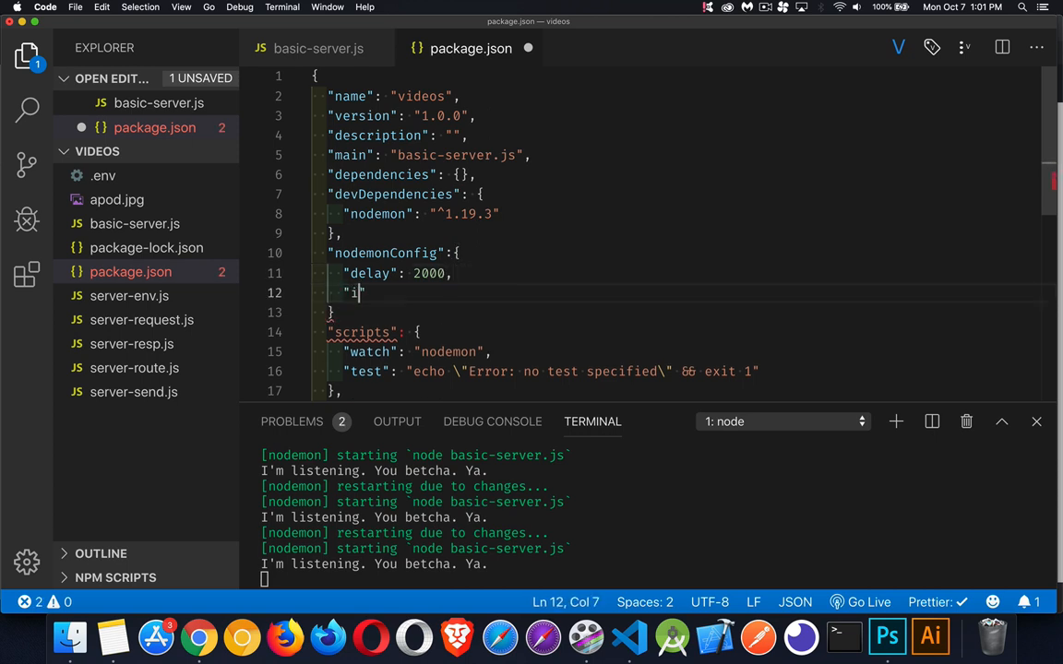
type("gnore")
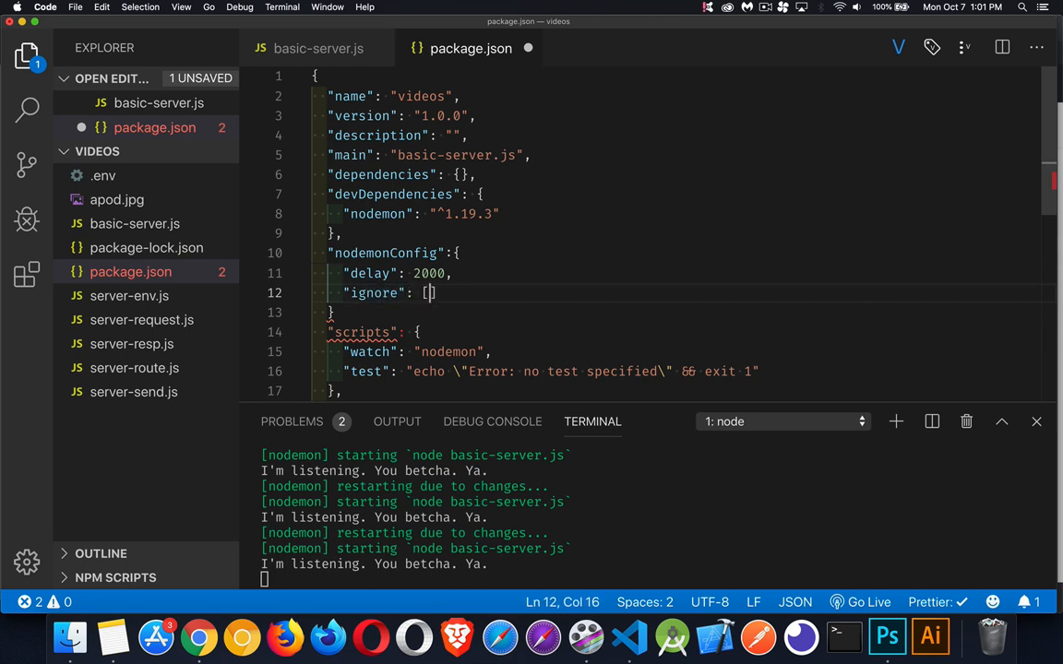
- Fill the ignore array with "docs/*", "dist/*" and "*/*.css"
type("]")
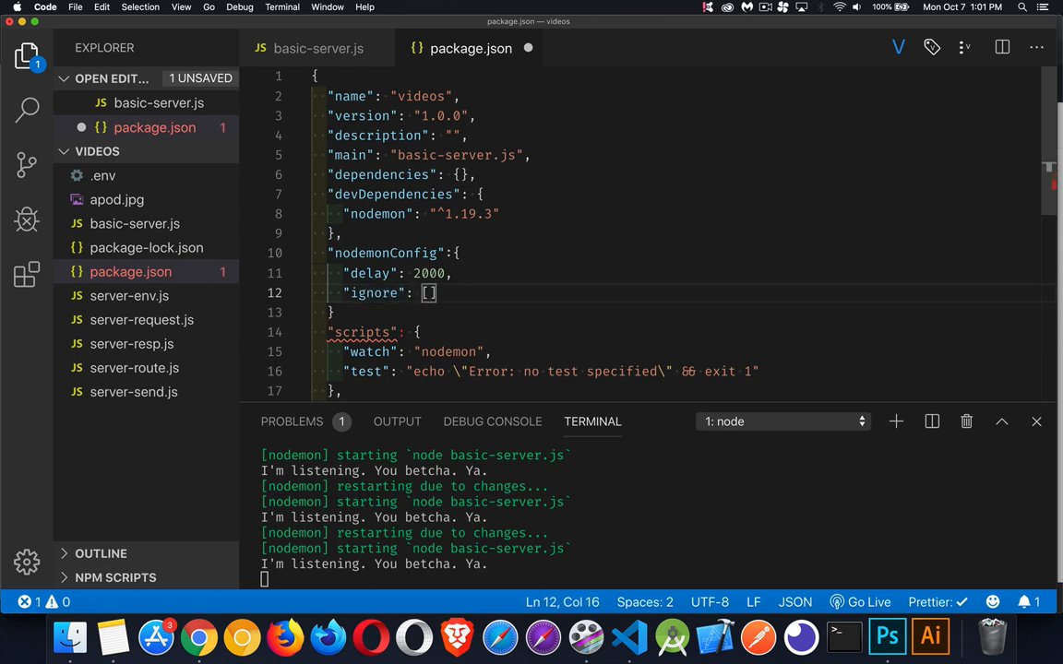
type("\"\"")
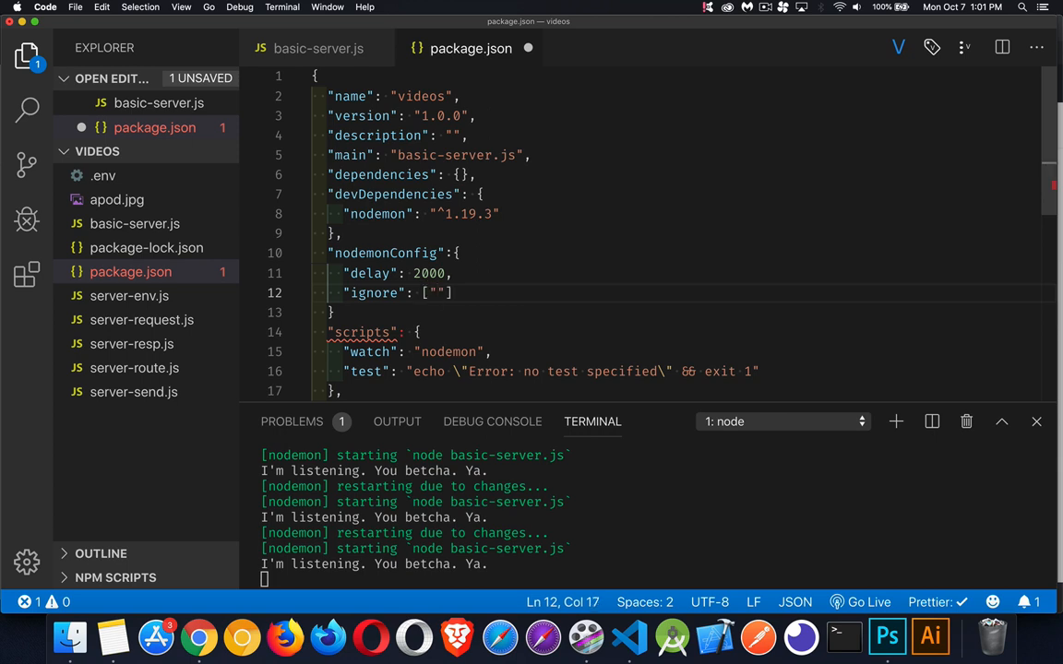
type("docs")
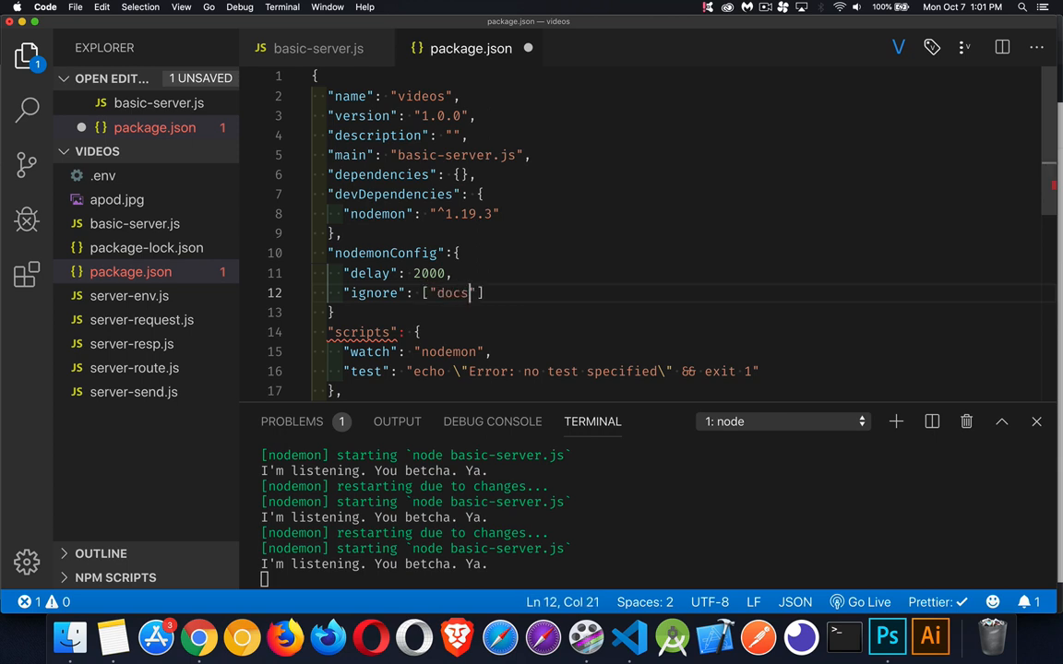
type("/*")
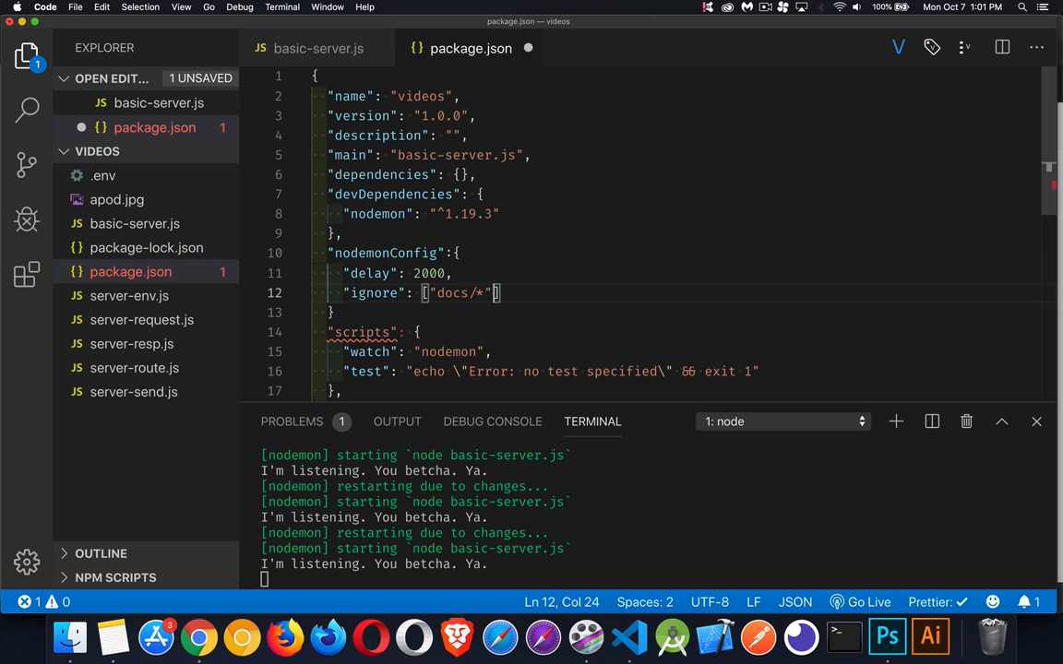
type(", \"dist\"")
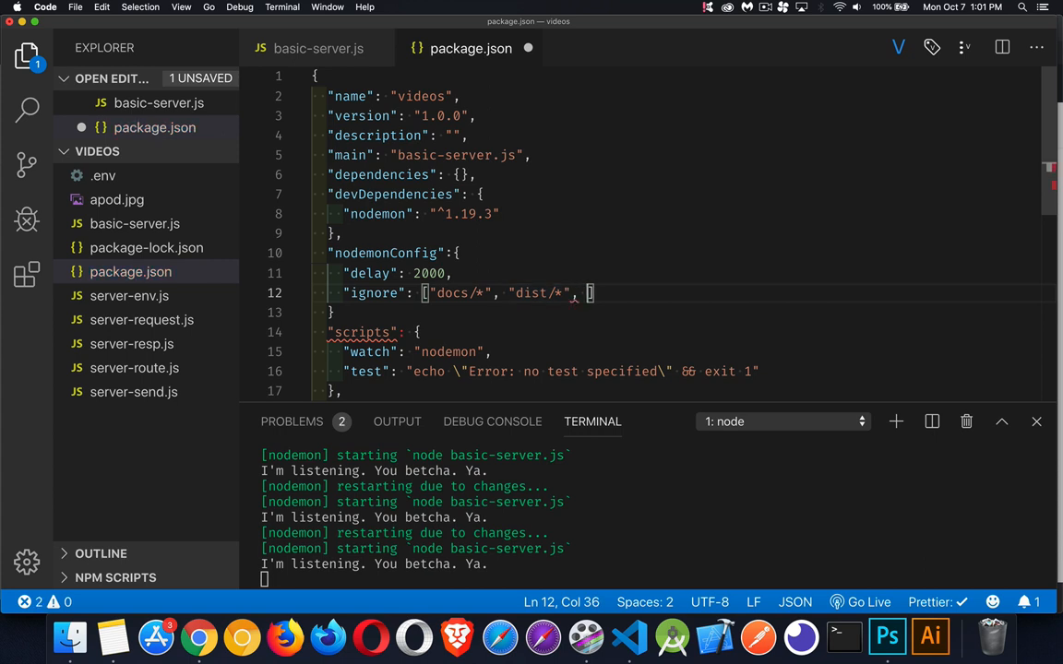
type("\"\"")
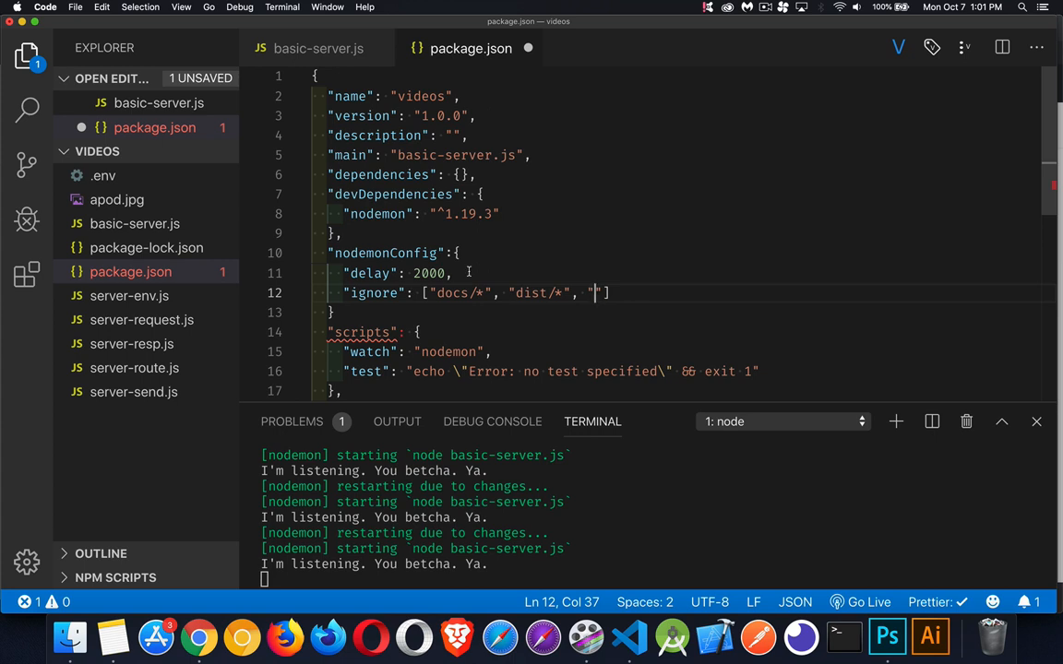
type("*")
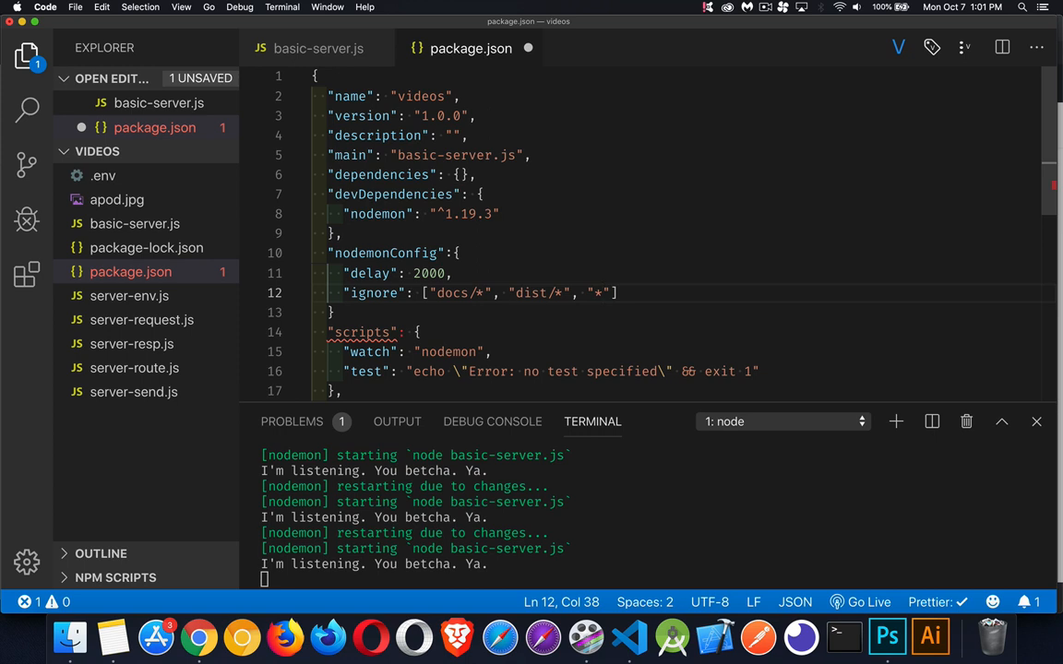
type("/*")
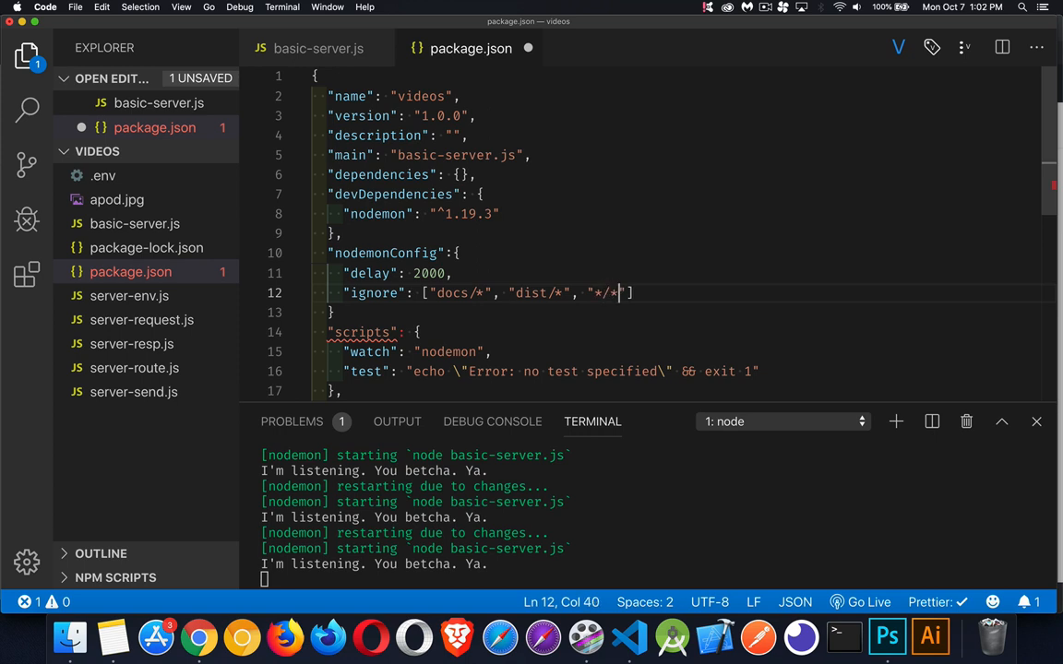
type(".css\"")
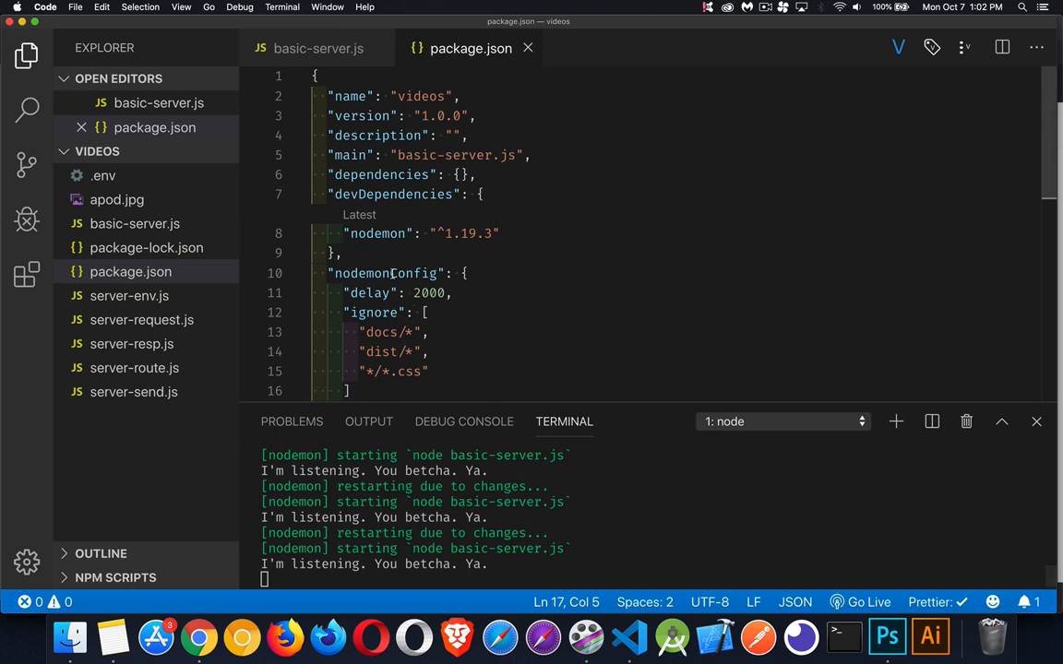
- Replace 'nodemon' in the watch script of package.json with the text 'no demon'
scroll("down", 3)
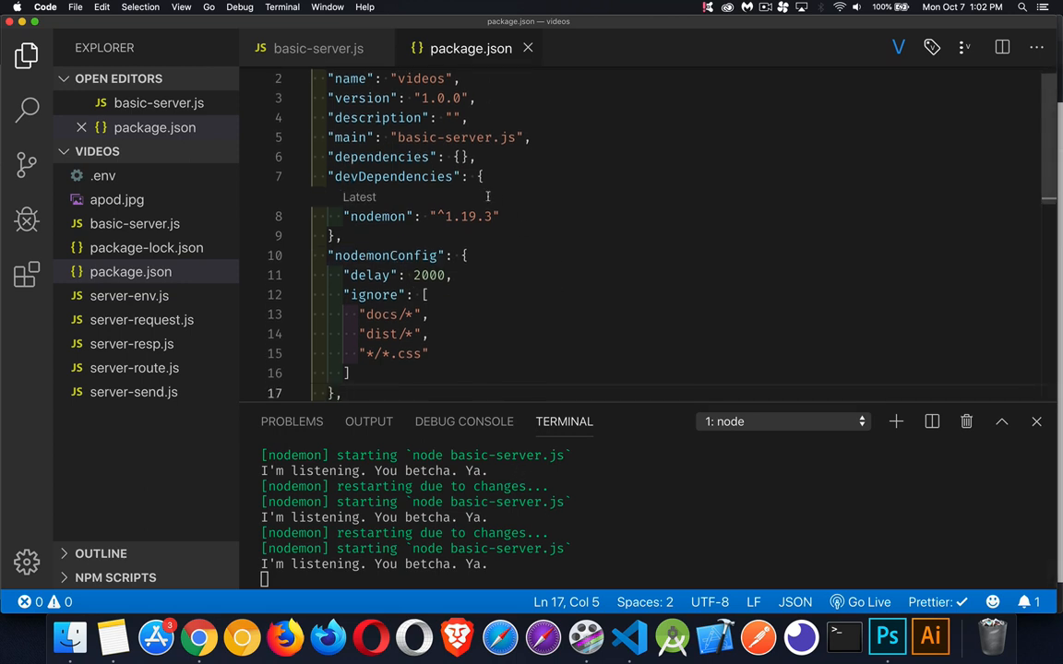
left_click(542, 136)
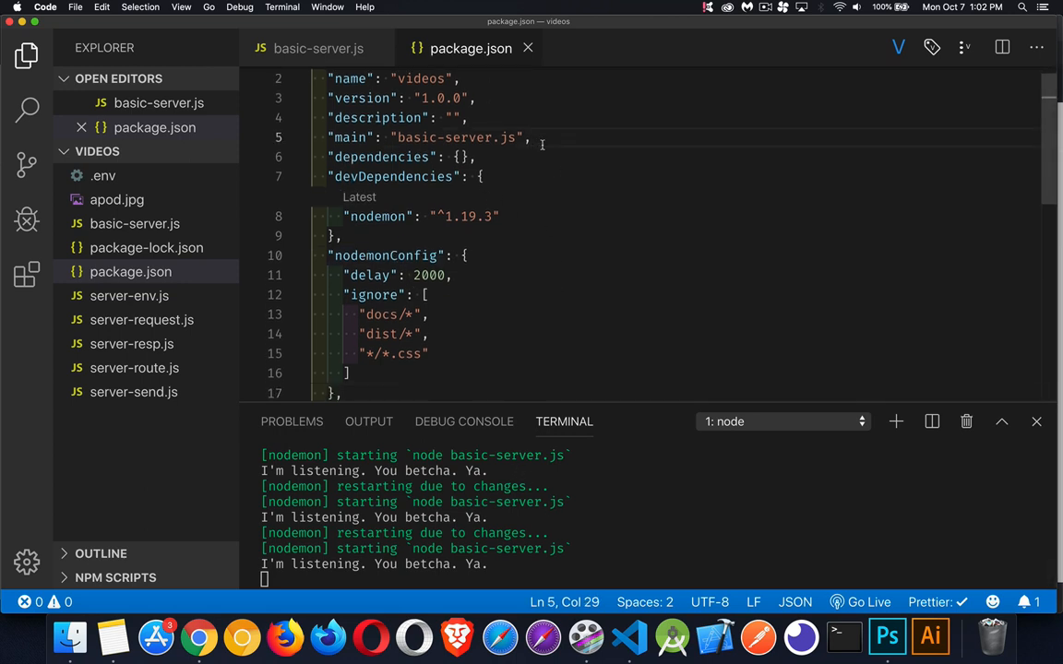
scroll("down", 3)
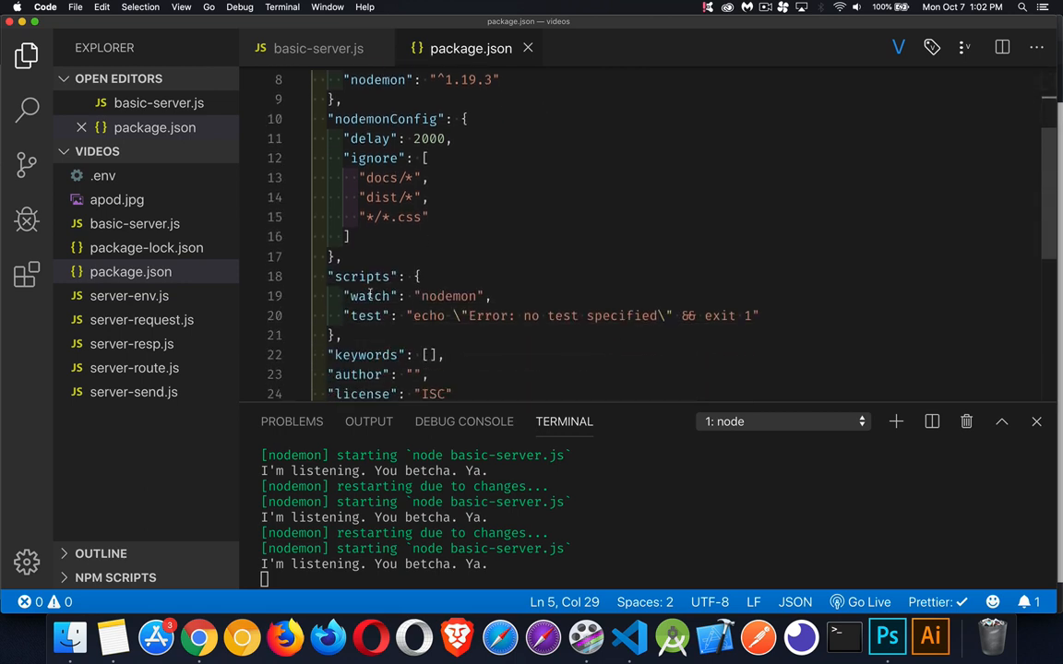
double_click(446, 296)
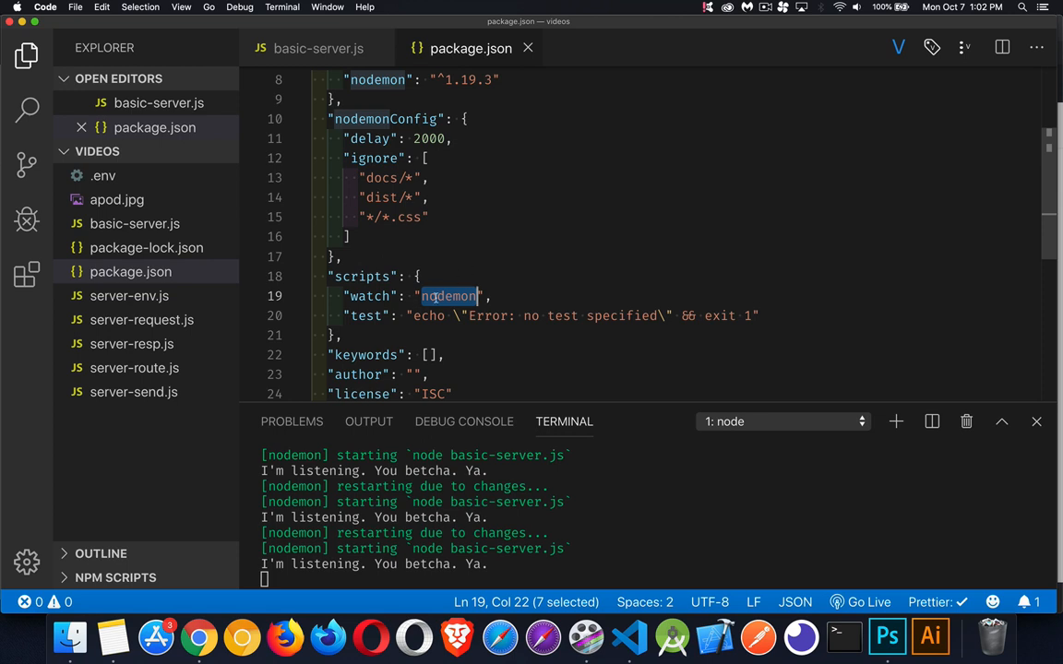
type("no demon")
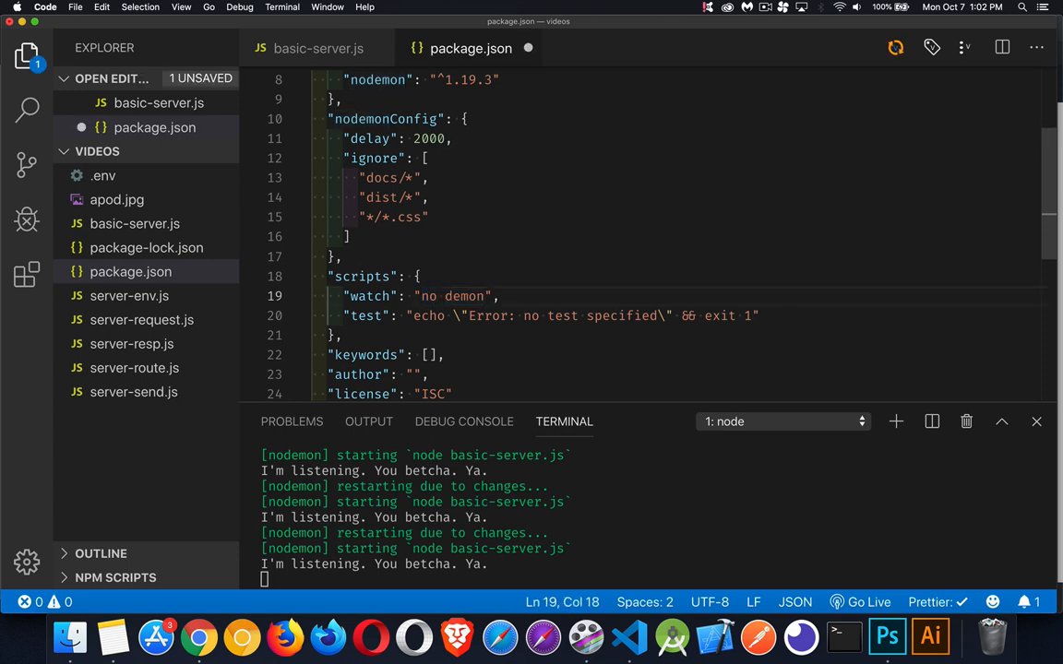